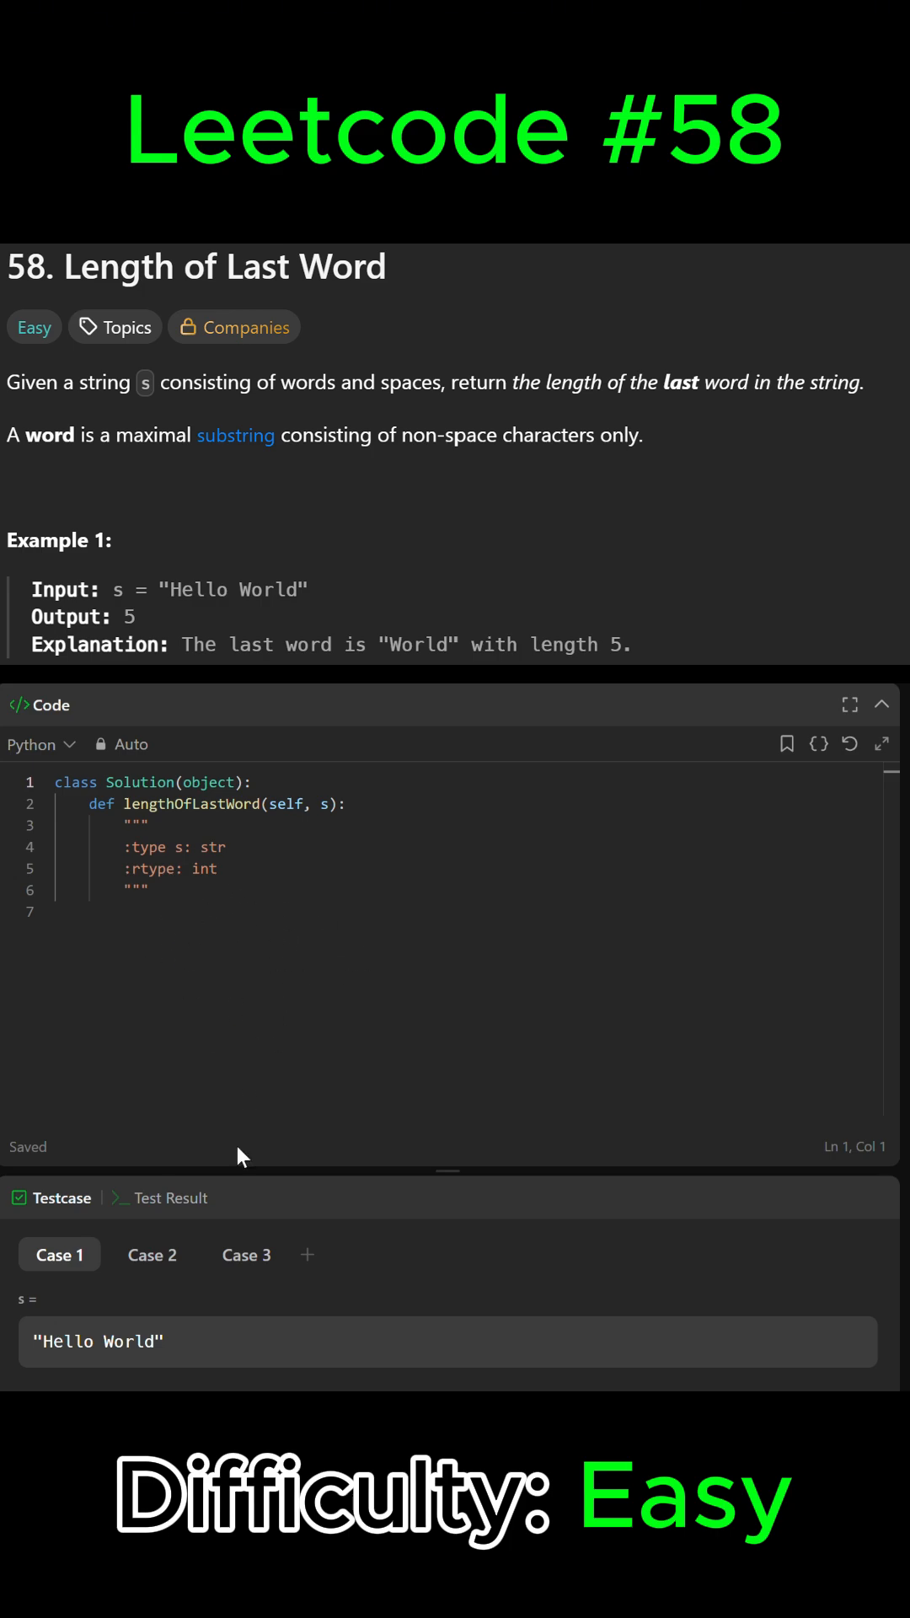
# - Select the placeholder docstring lines under lengthOfLastWord for removal
pyautogui.click(98, 1341)
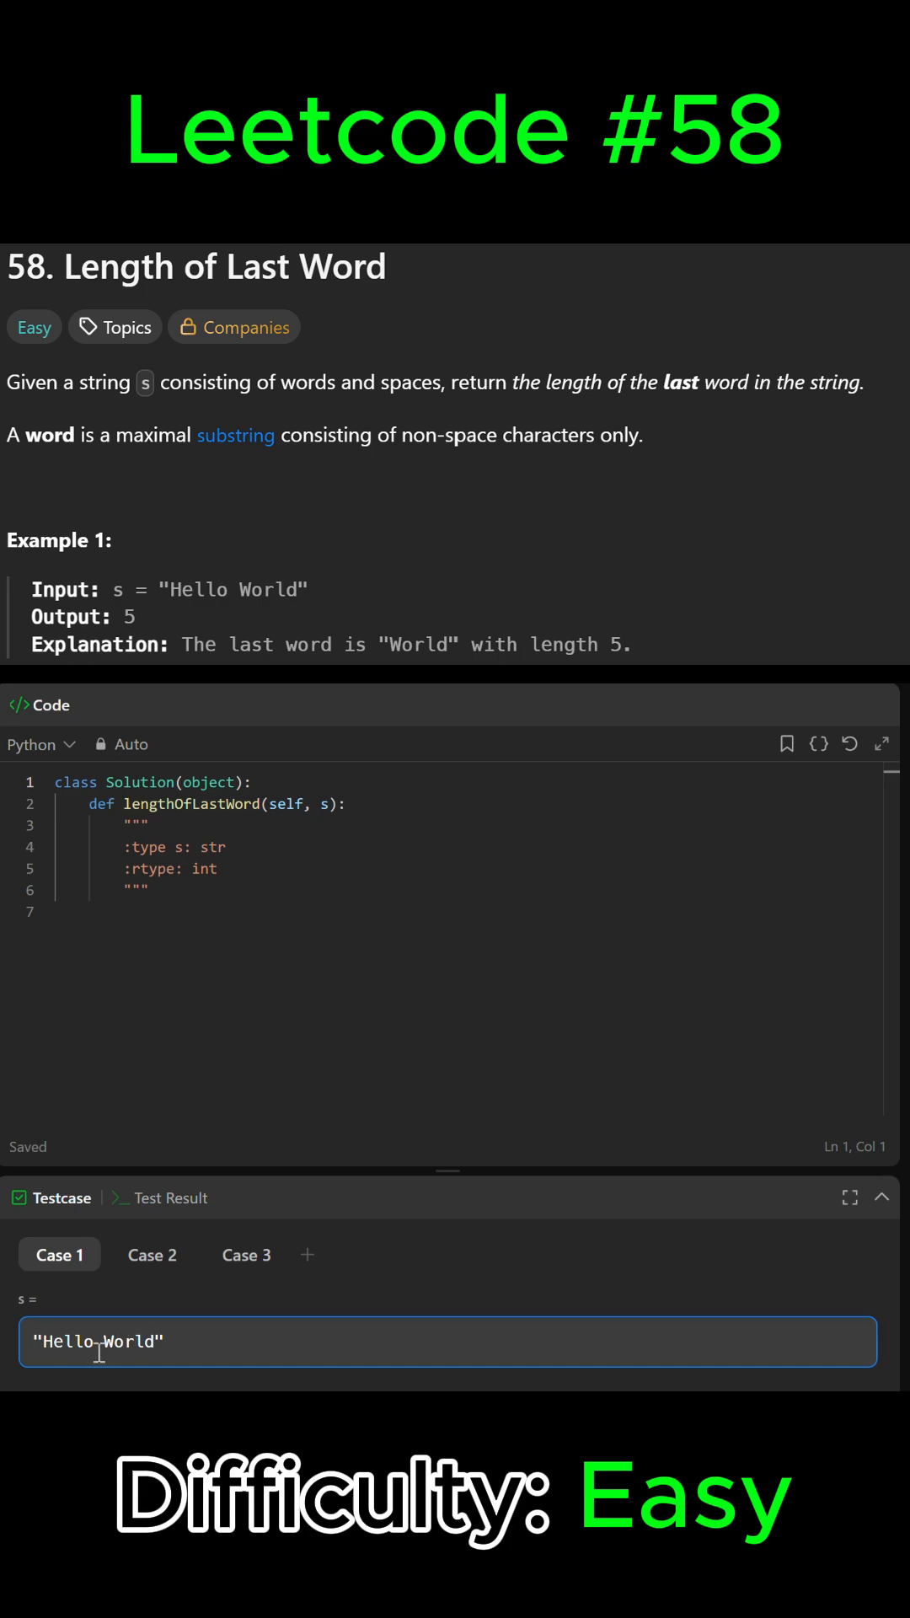
pyautogui.doubleClick(128, 1341)
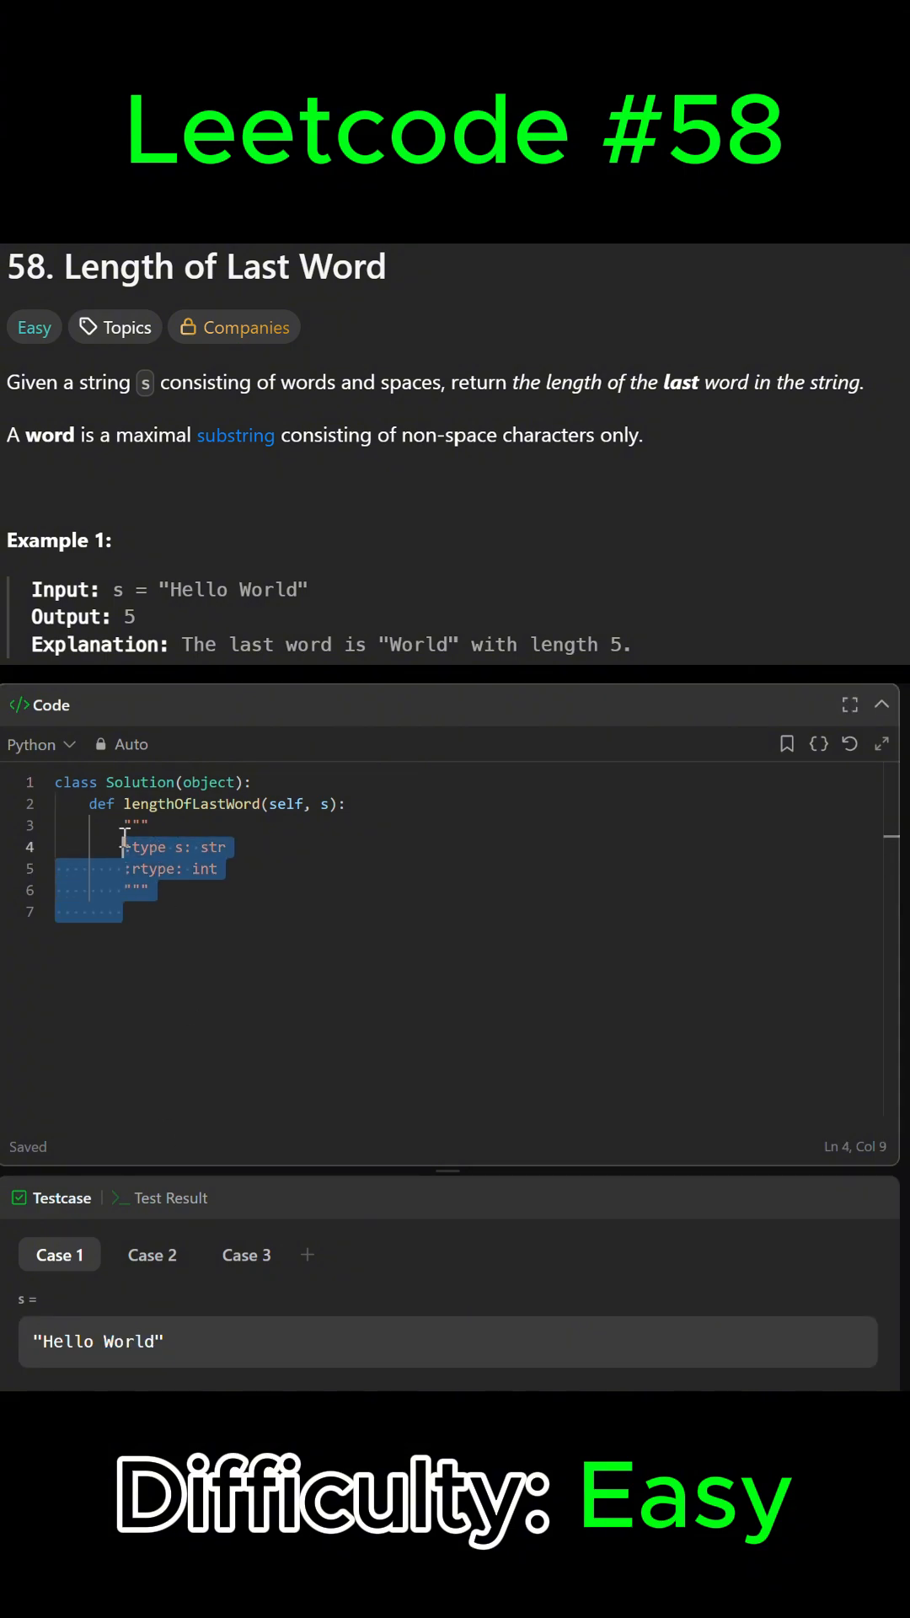
# - Delete the docstring and write `i = len(s) - 1`, then begin the next line with `w`
pyautogui.press('Delete')
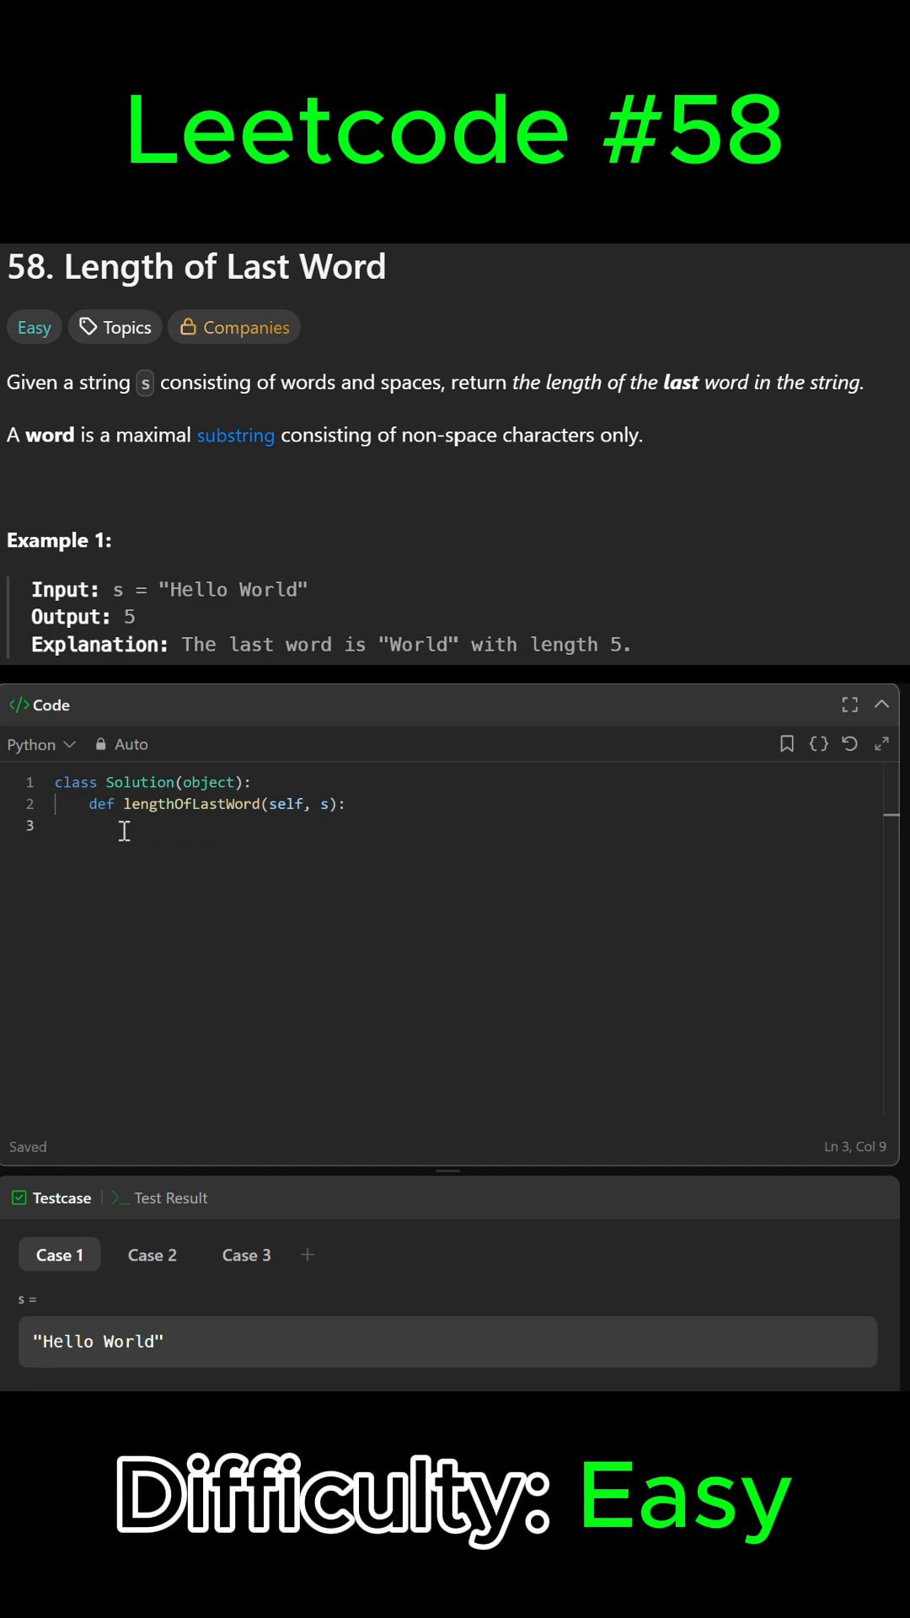
pyautogui.write('i =')
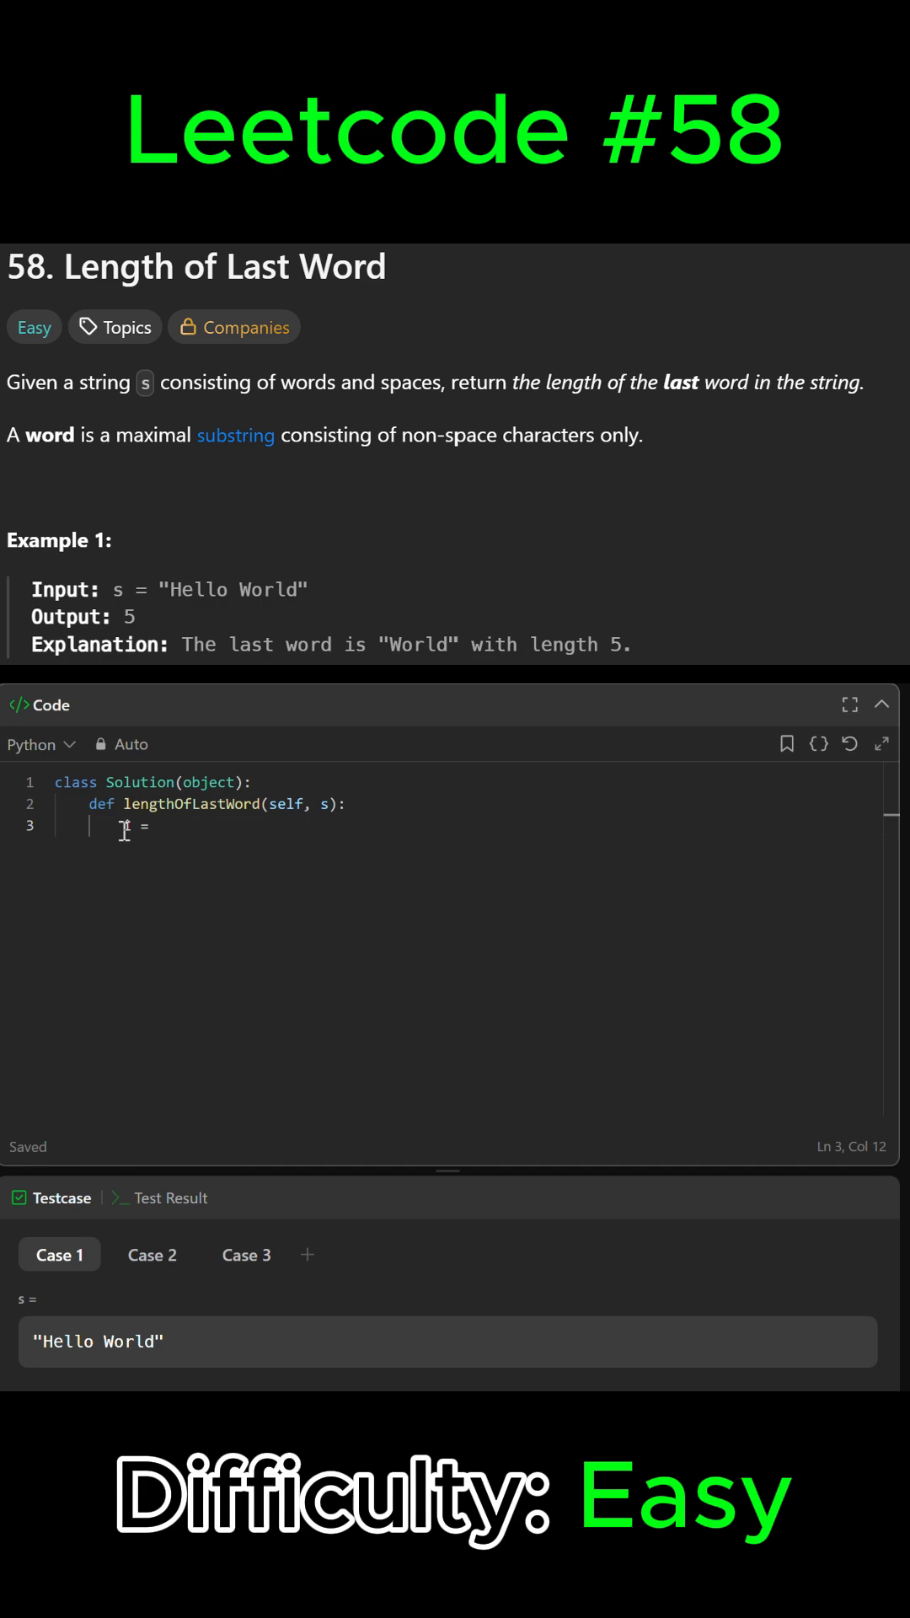
pyautogui.write('len(s)')
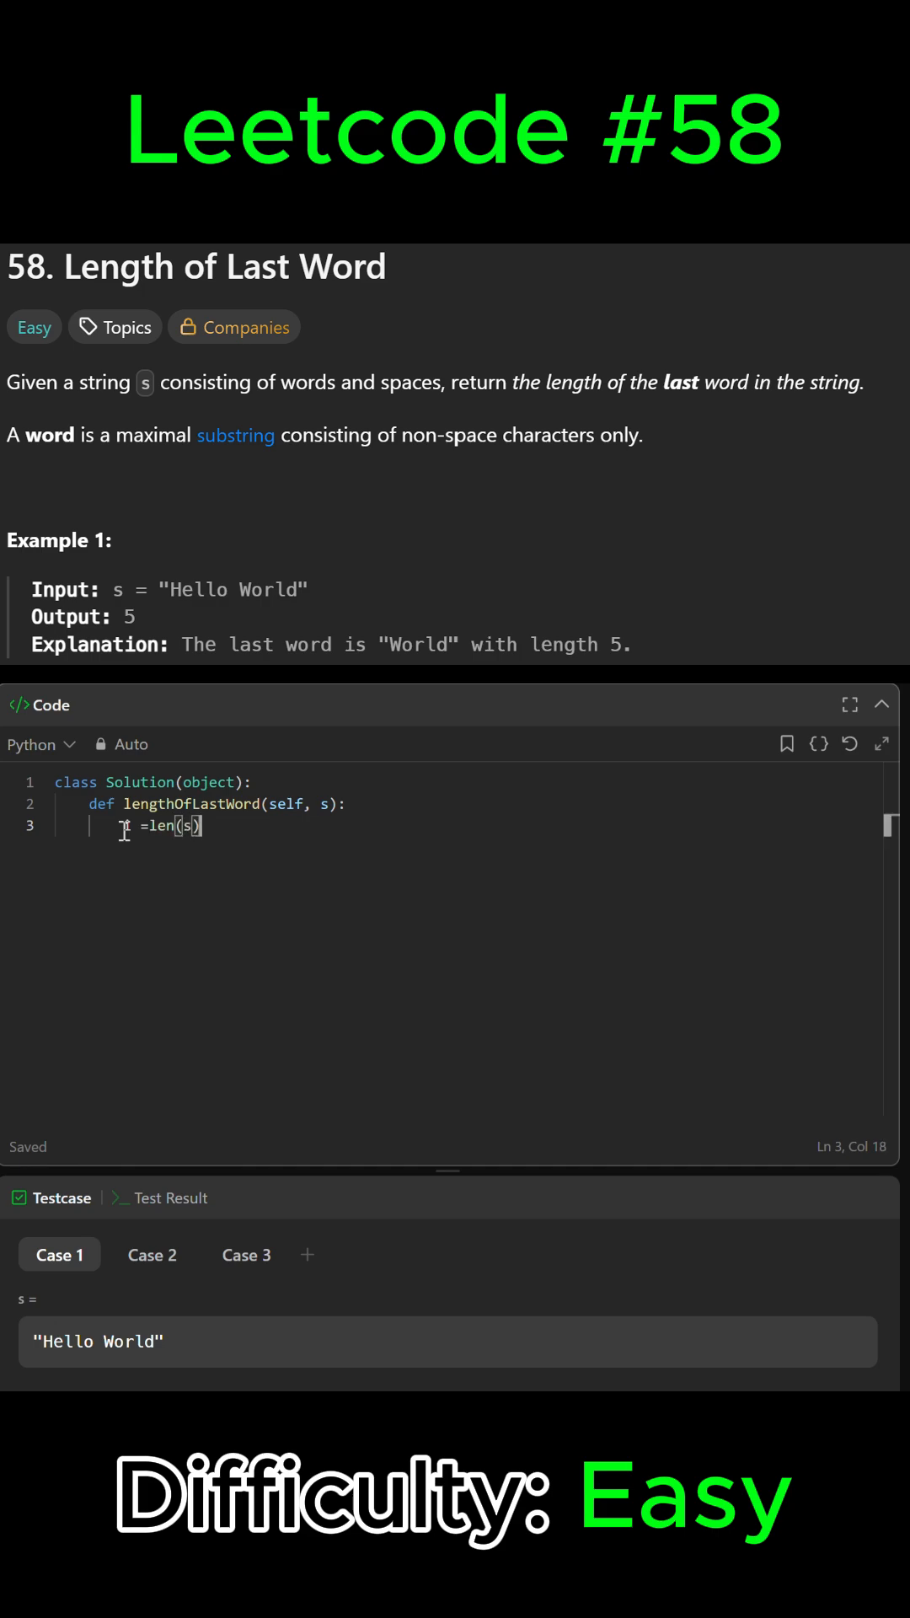
pyautogui.write('- 1')
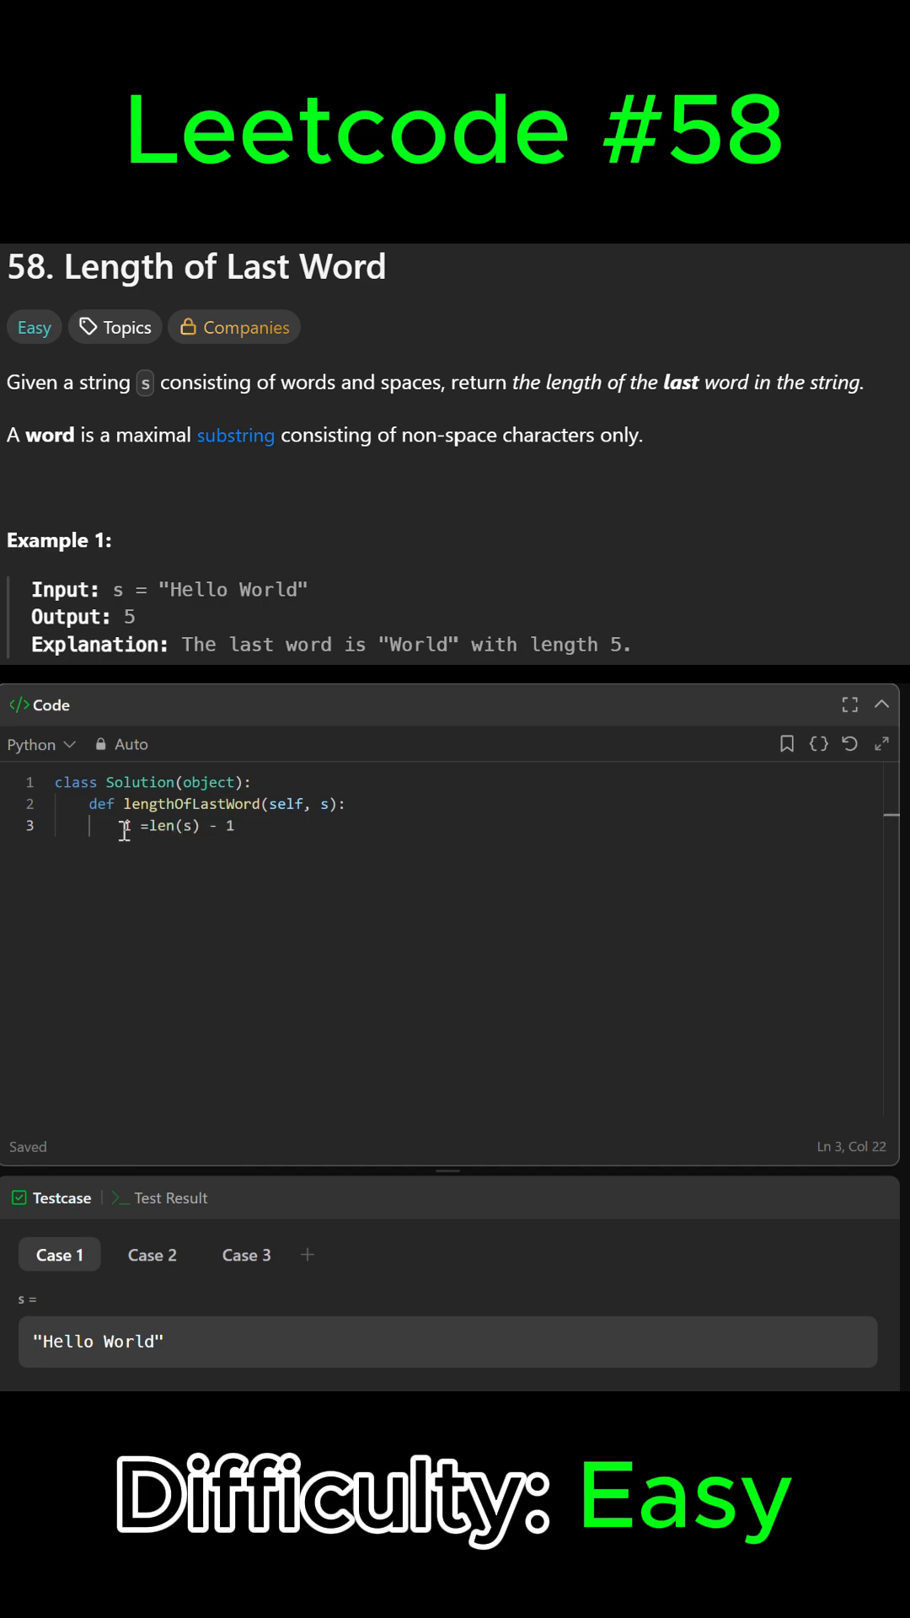
pyautogui.press('Enter')
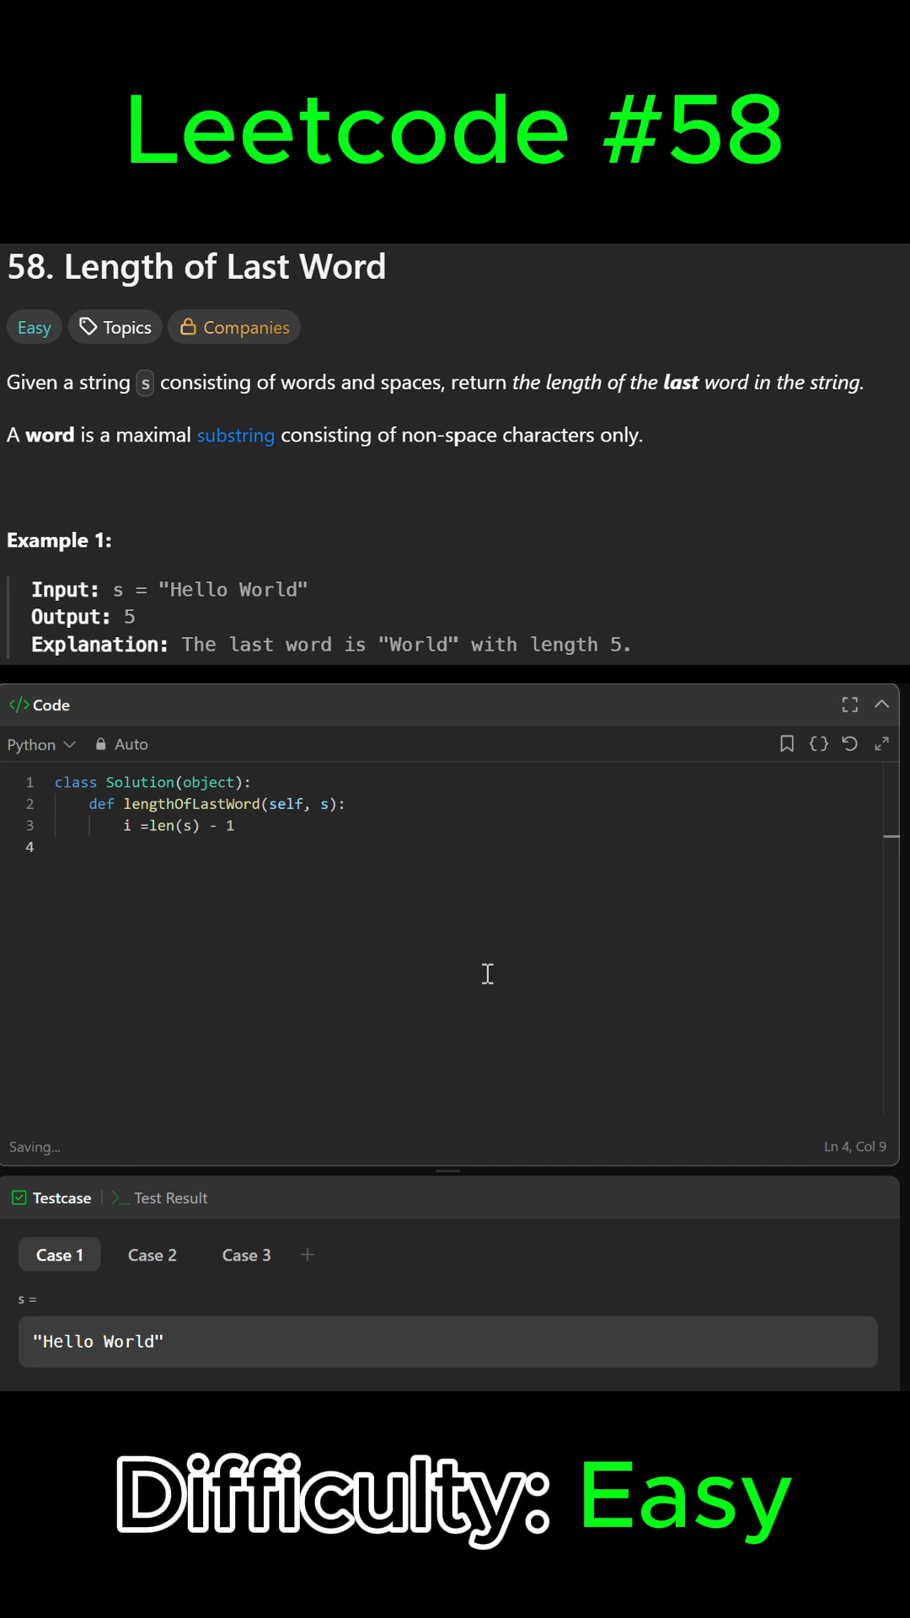
pyautogui.write('while i')
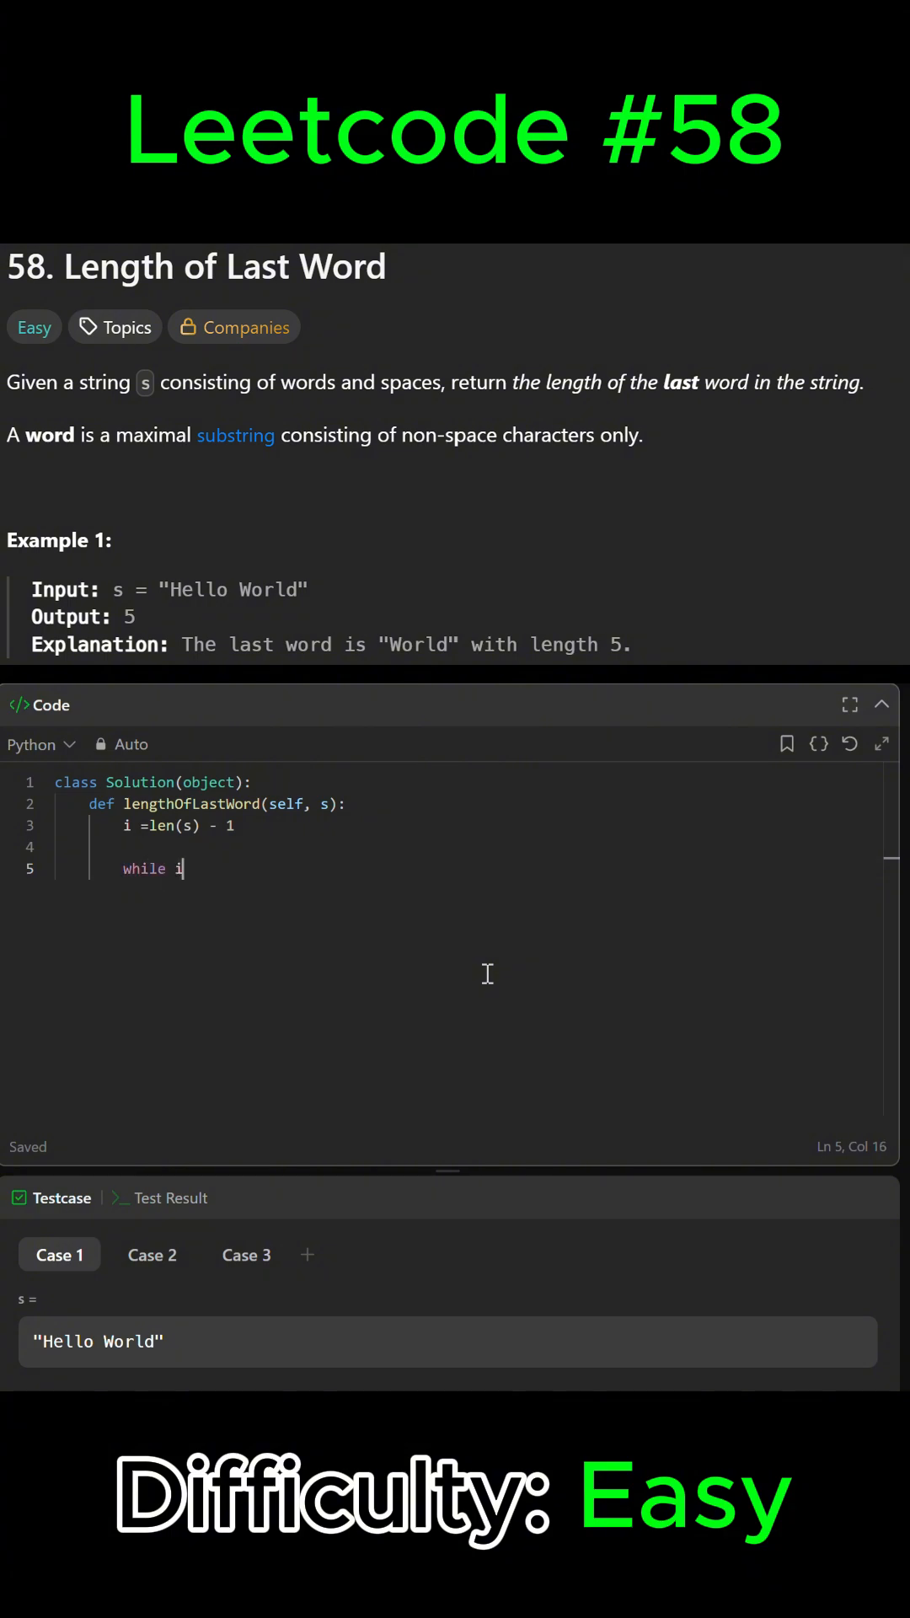
# - Write `while i >= 0 and s[i] == ' ': i -= 1` to skip trailing spaces, then begin `length`
pyautogui.write('>= 0 and')
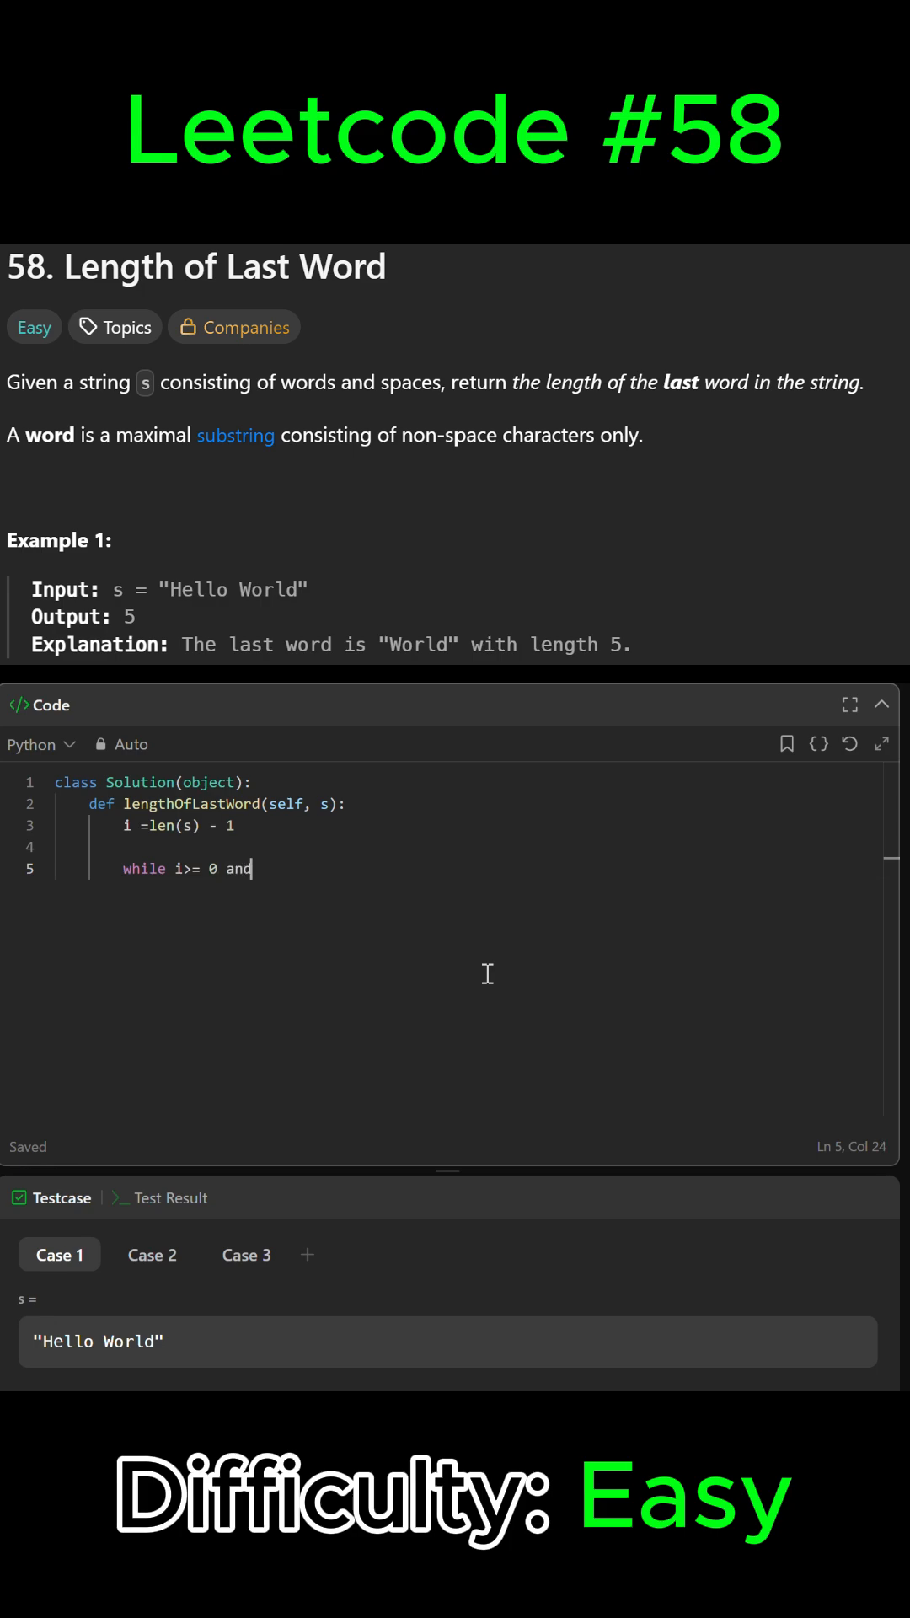
pyautogui.write('s')
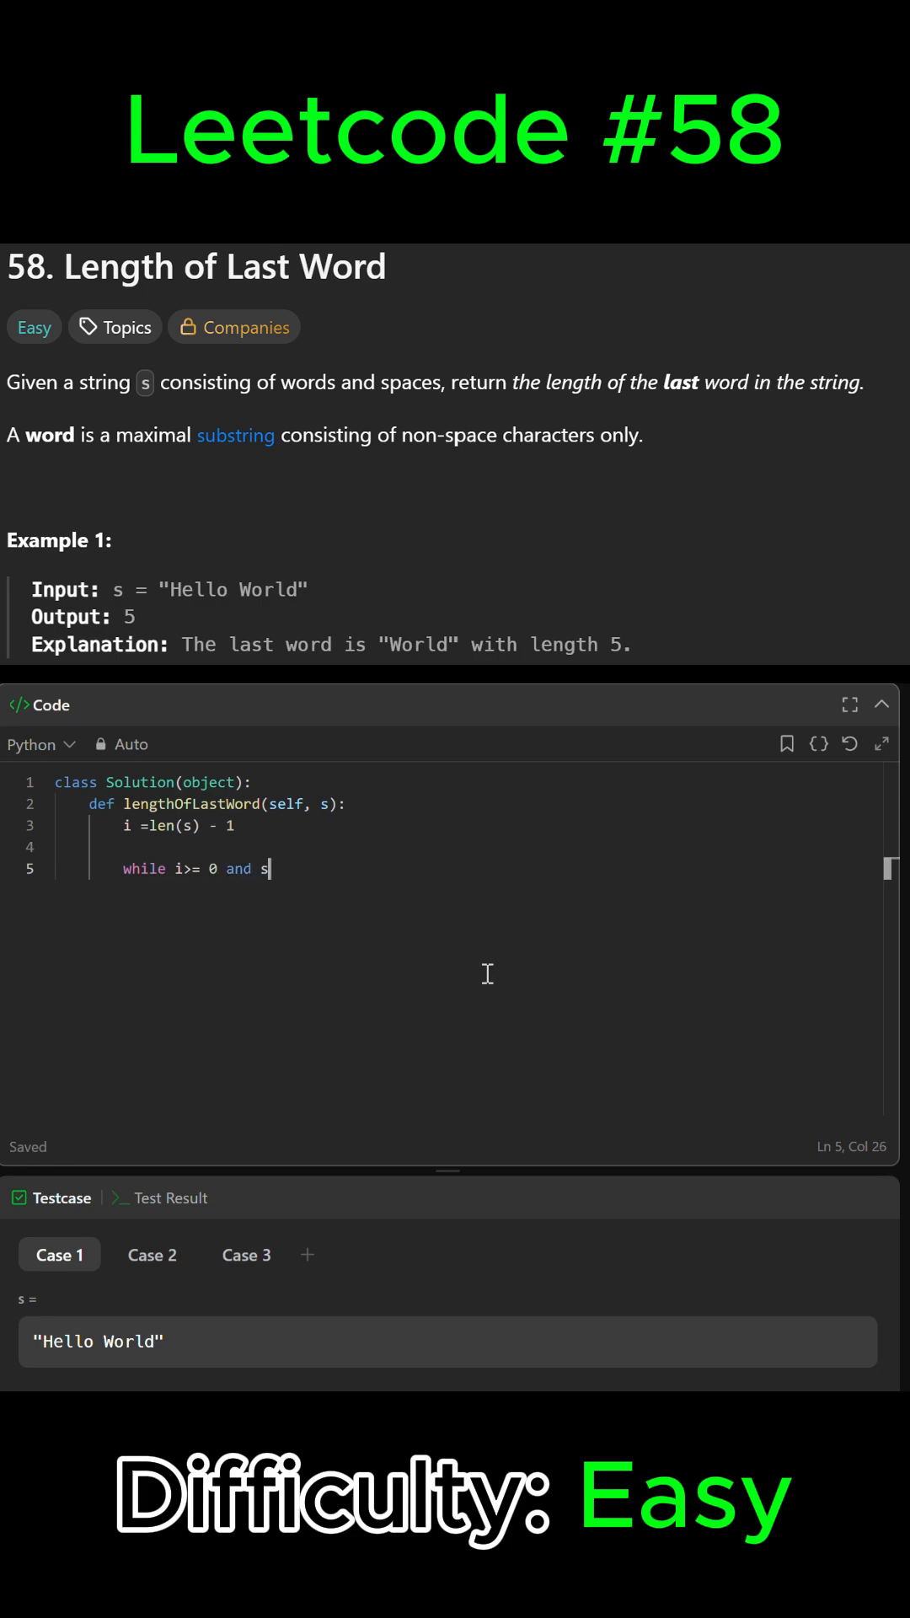
pyautogui.write("[i] == '")
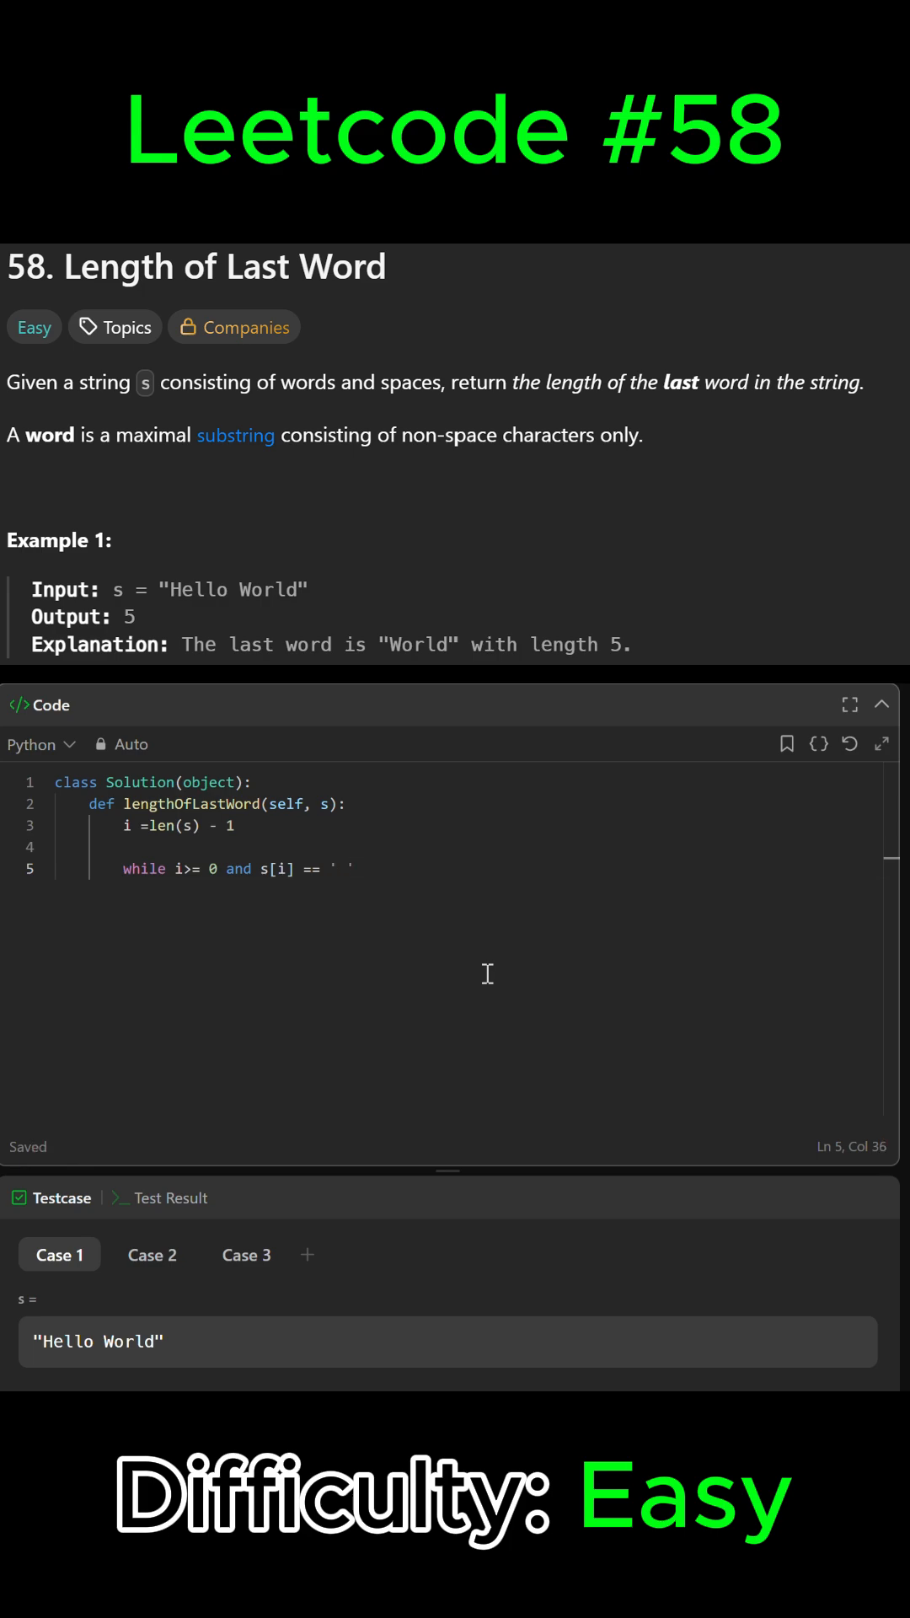
pyautogui.write(':')
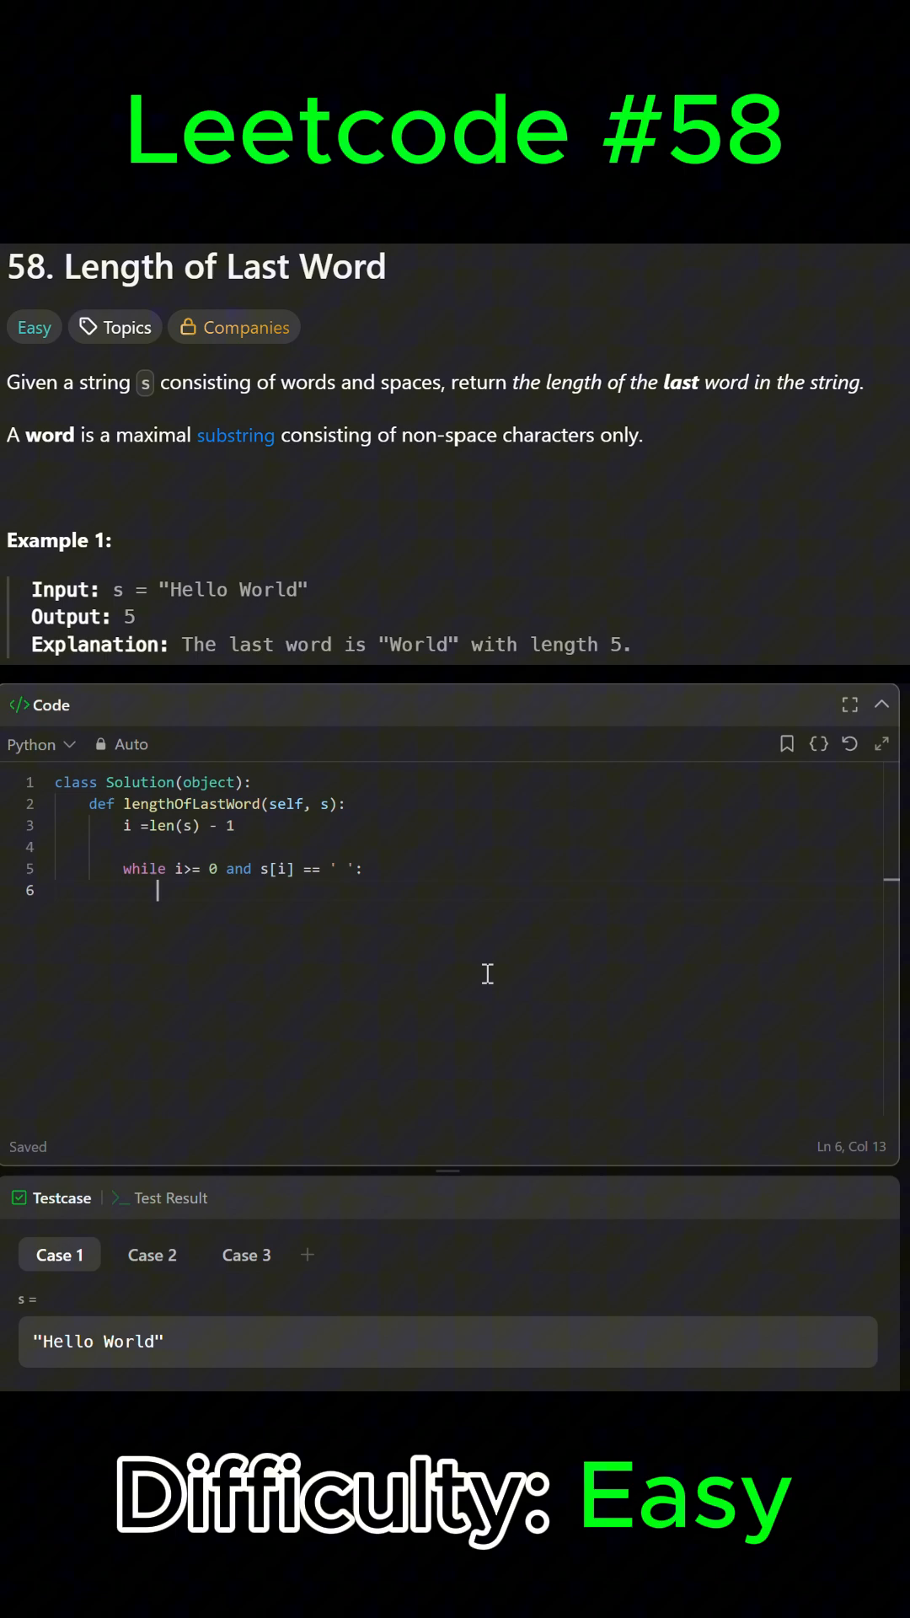
pyautogui.write('i-=')
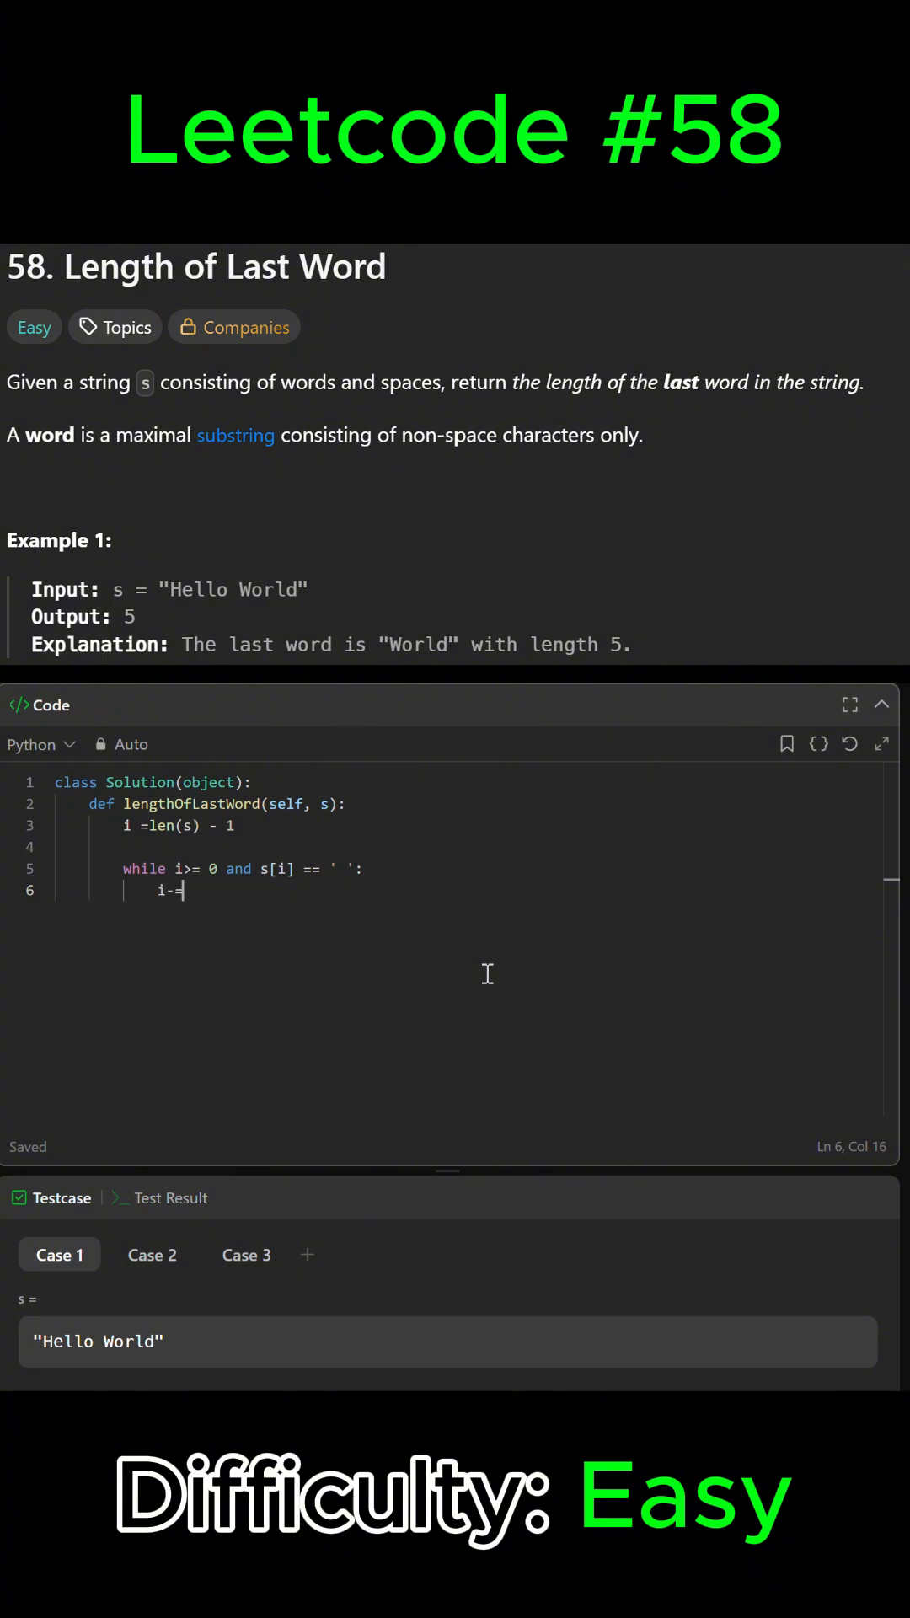
pyautogui.write('1')
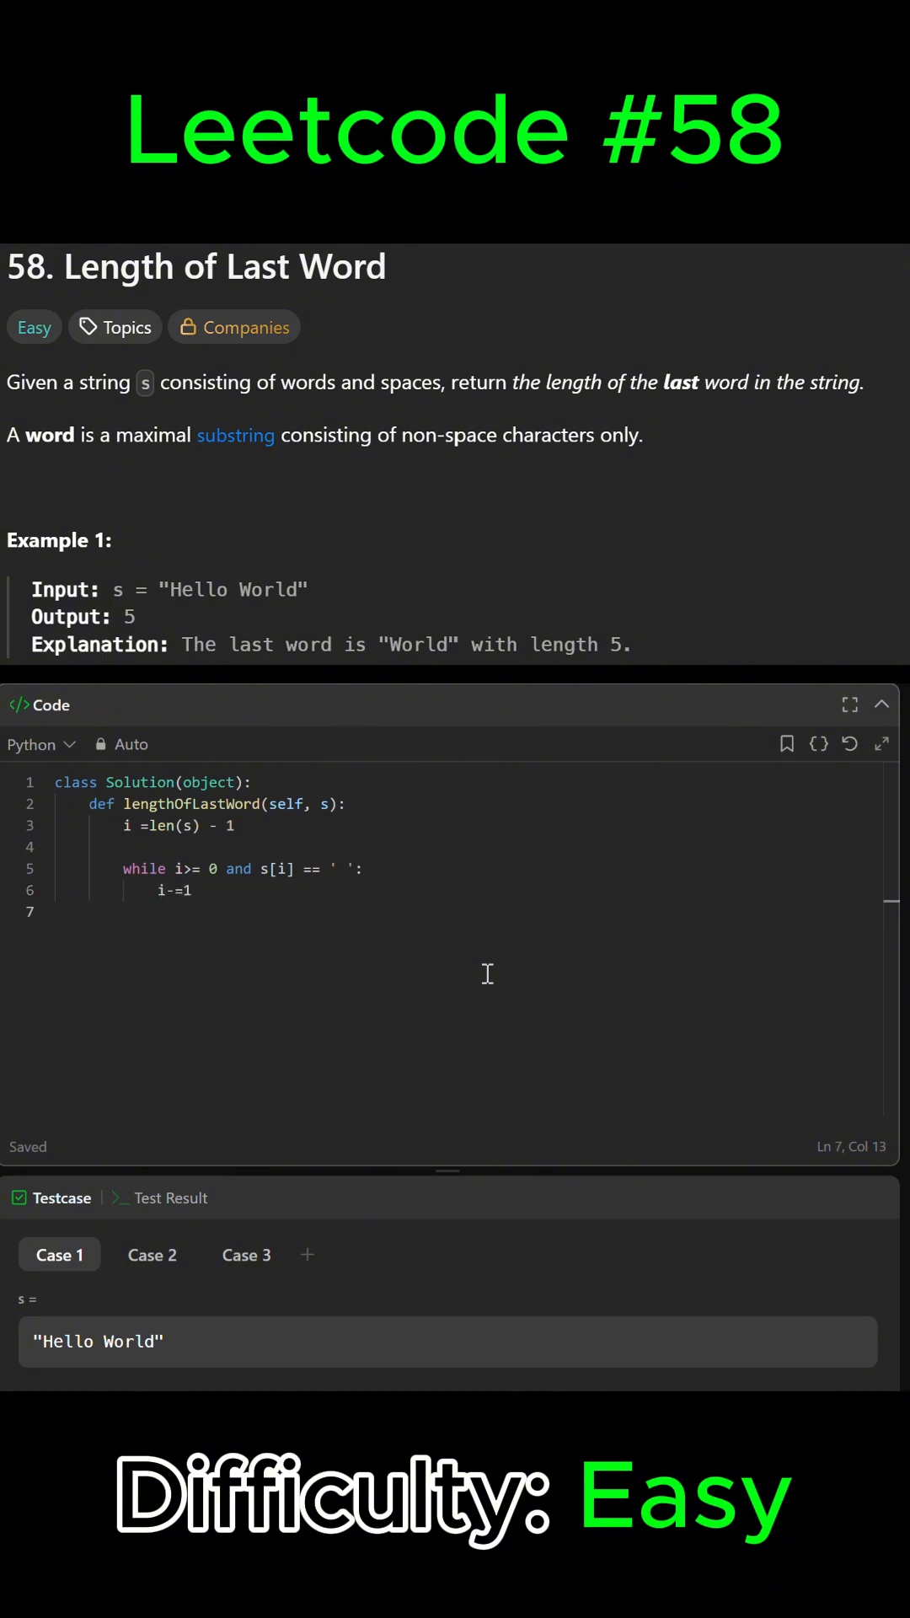
pyautogui.press('Enter')
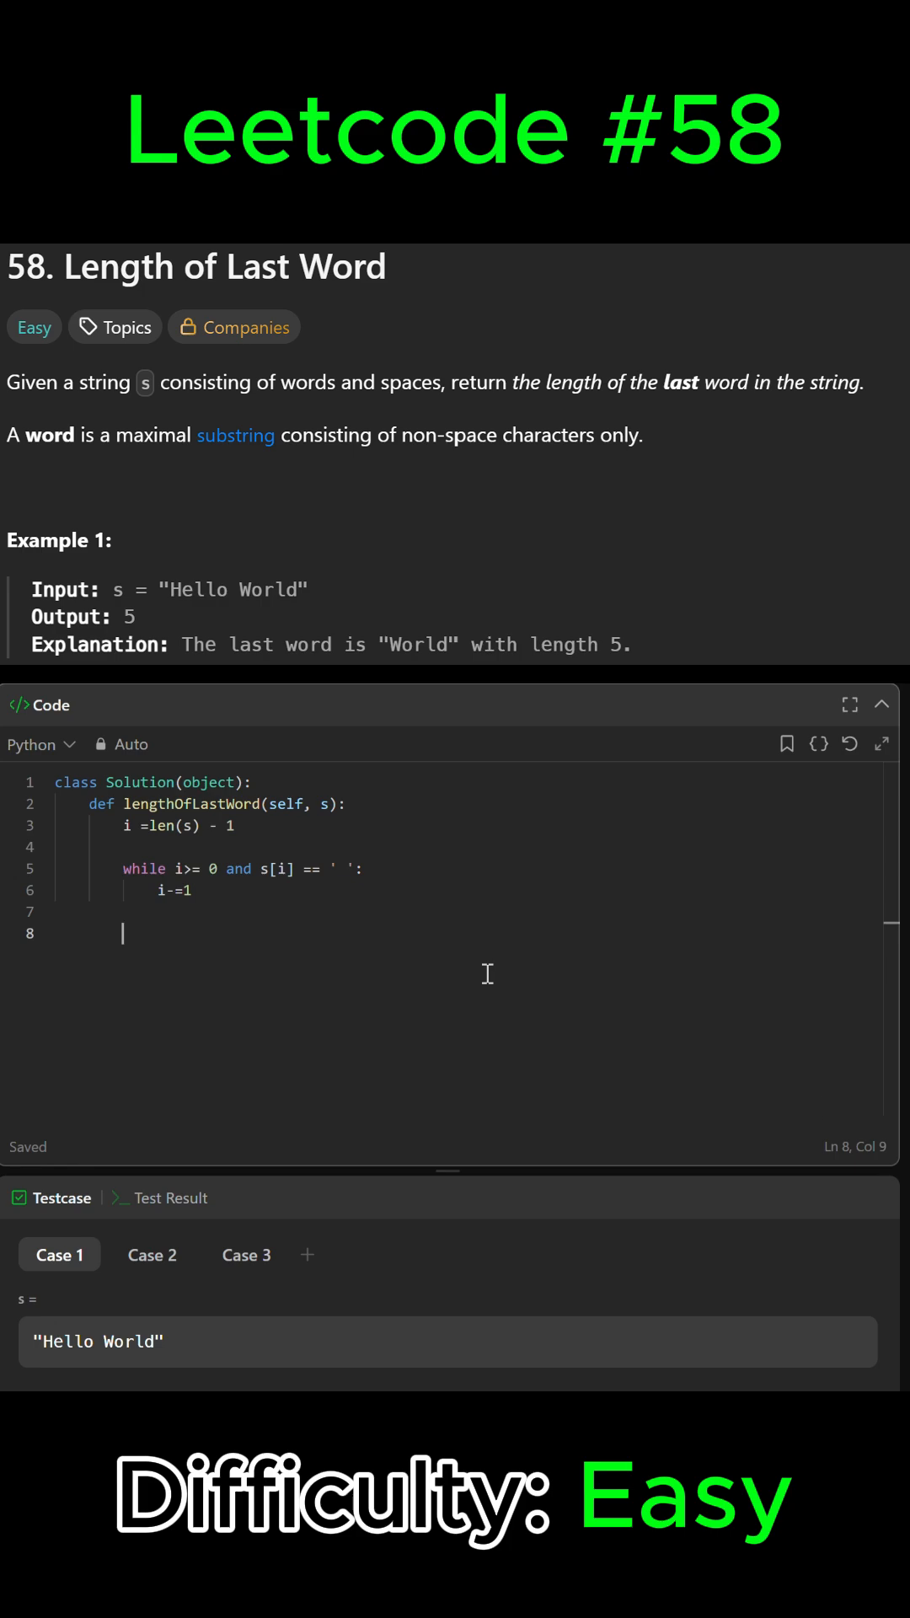
pyautogui.write('length = 0')
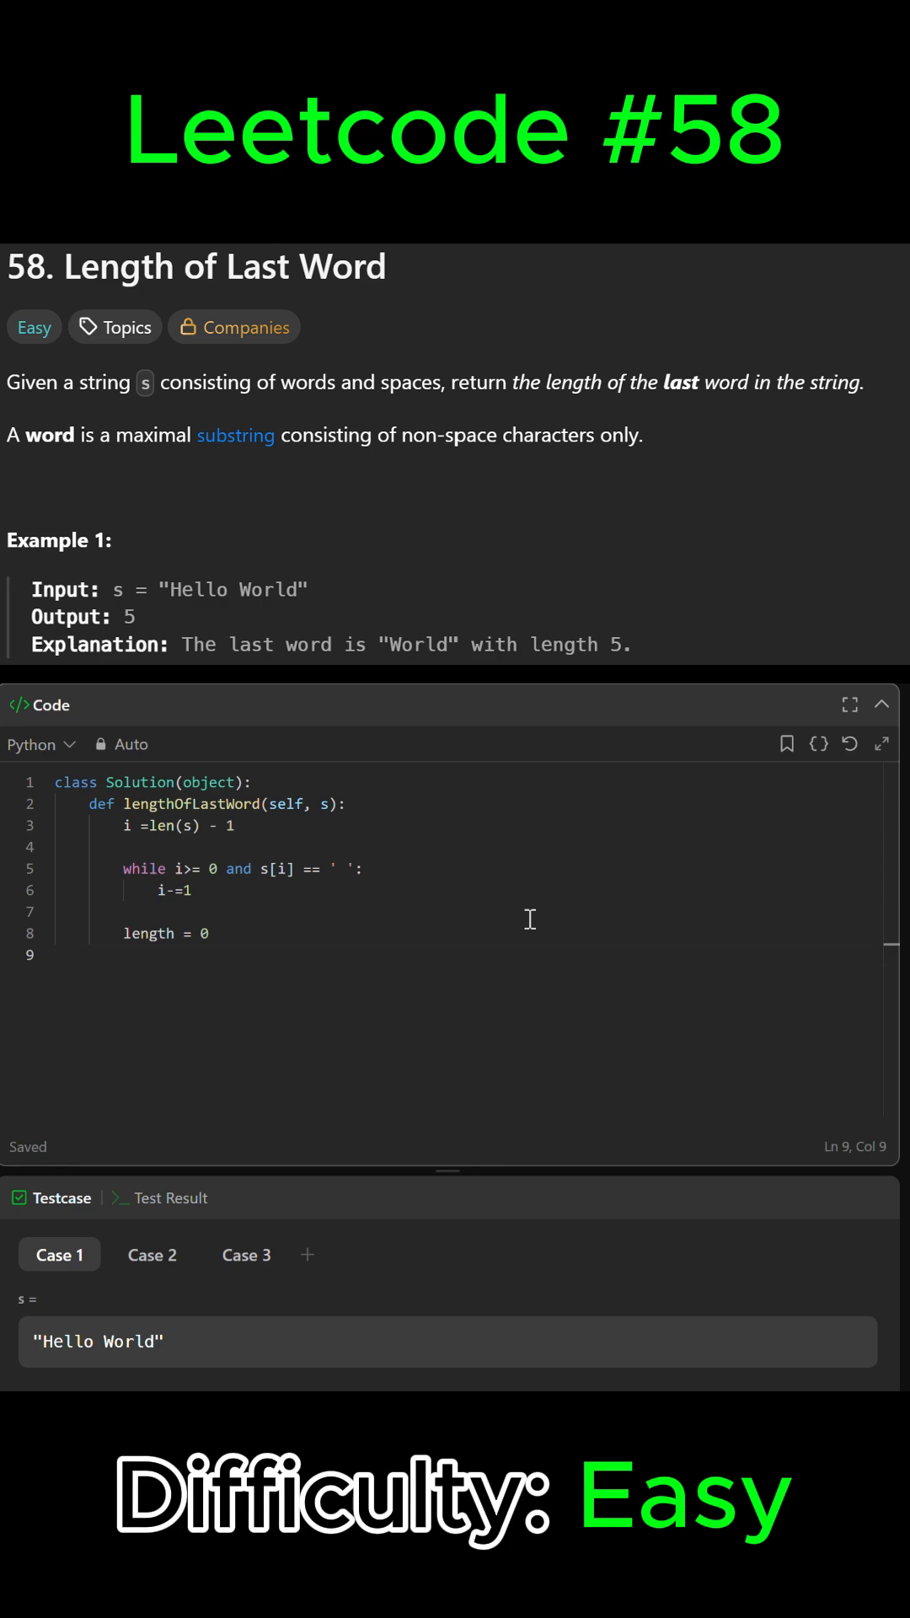
# - Write the counting loop `while i >= 0 and s[i] != ' ':` with `length += 1` inside
pyautogui.write('while')
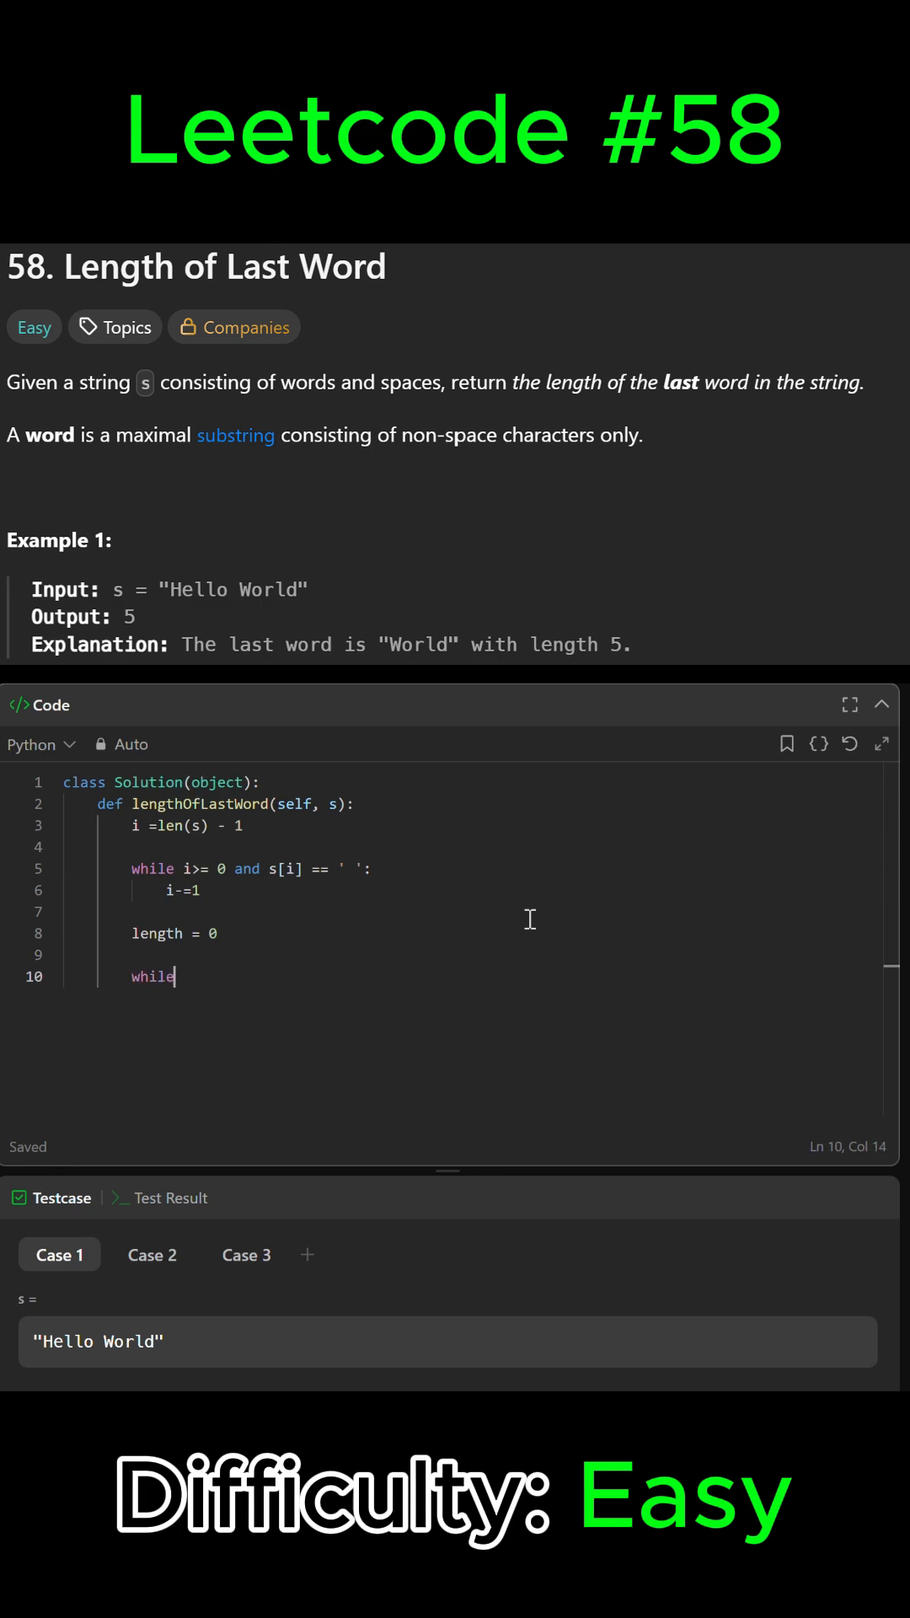
pyautogui.write('i >=0 and')
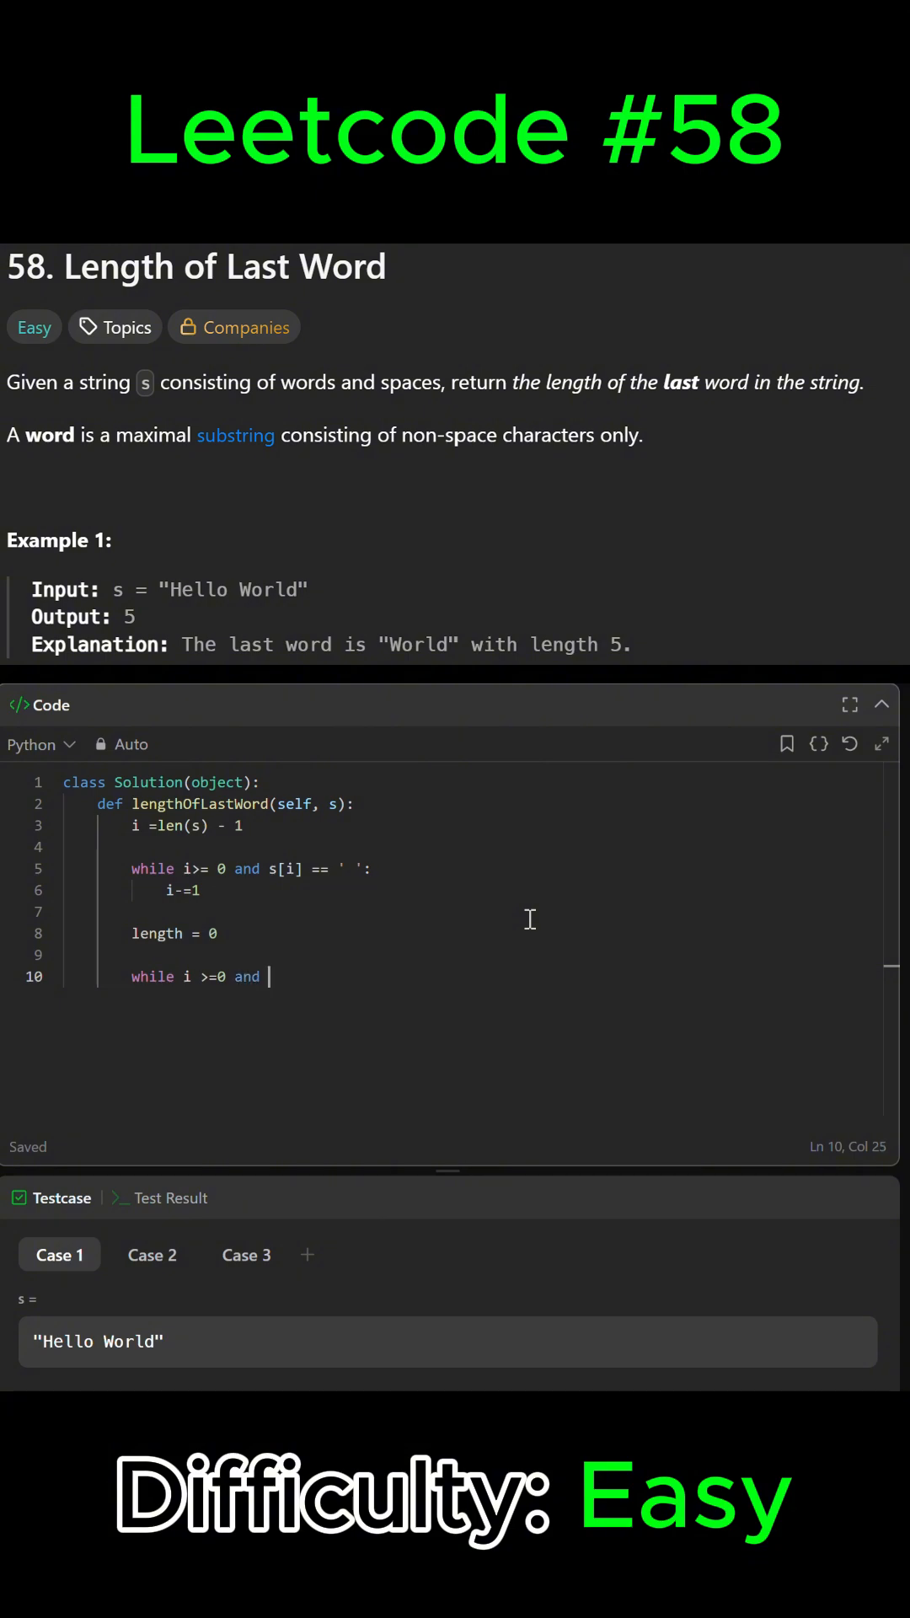
pyautogui.write('s[i]')
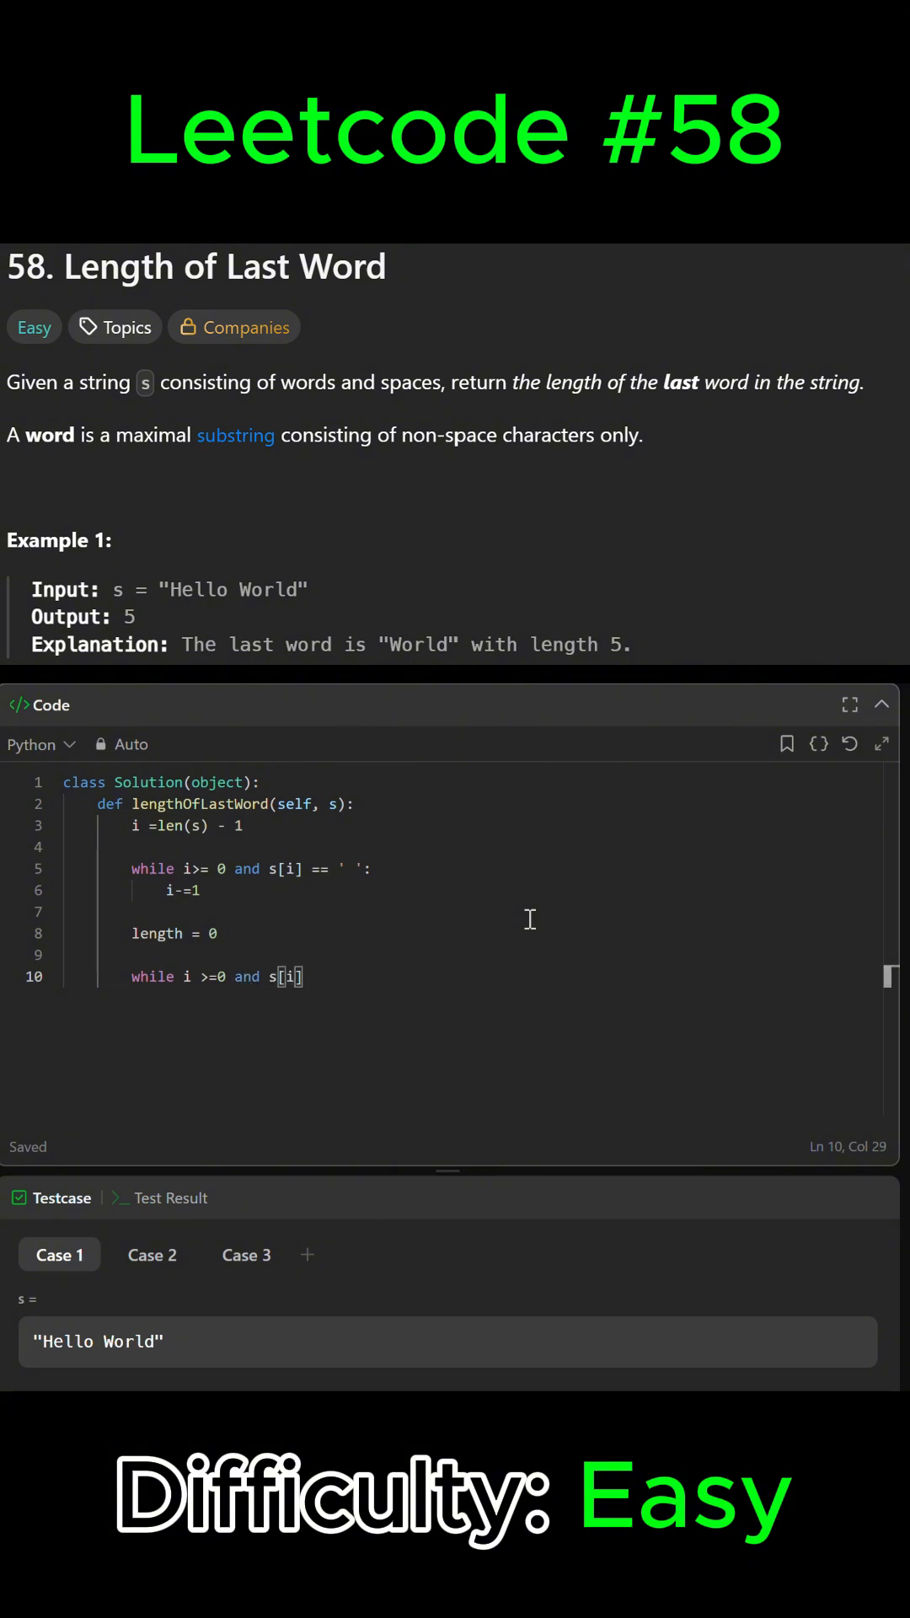
pyautogui.write('!')
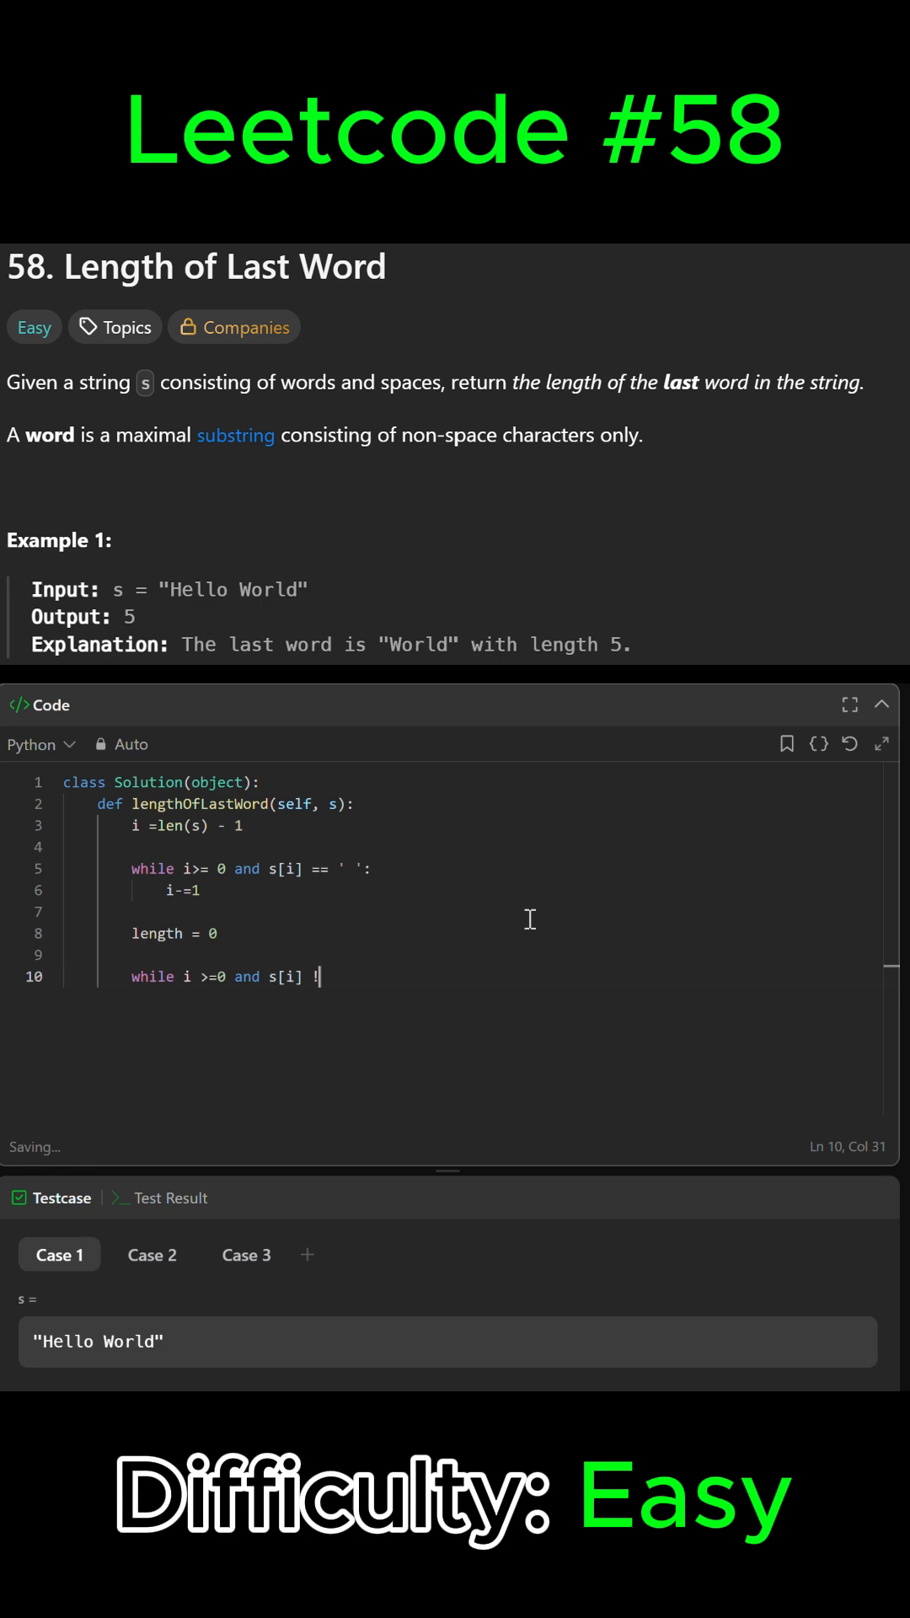
pyautogui.write("= ''")
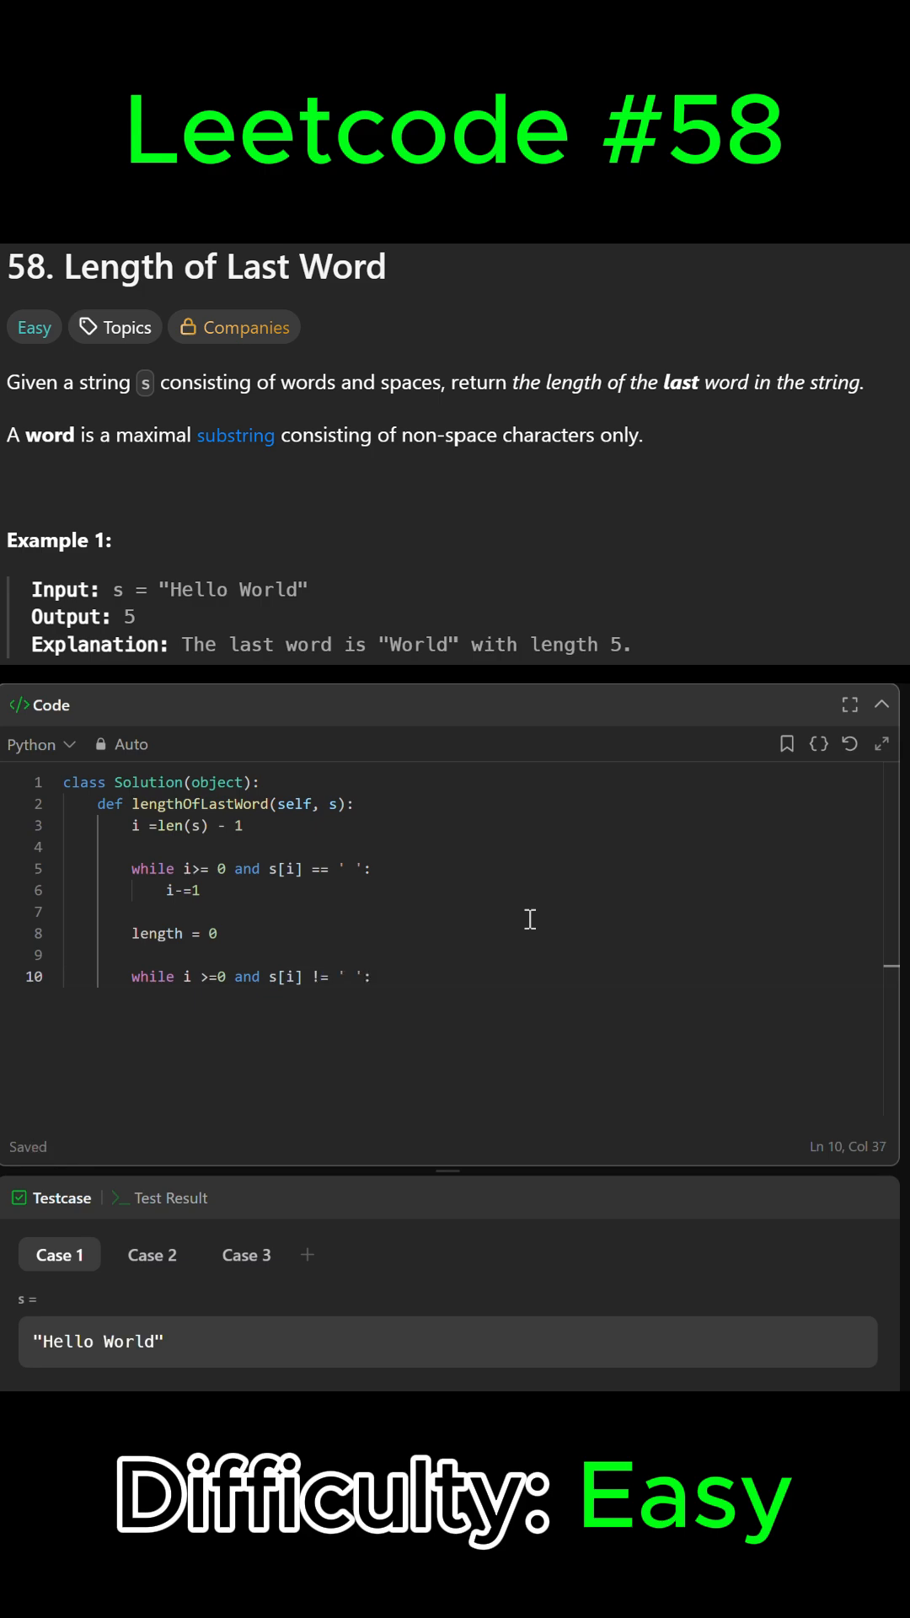
pyautogui.write('length')
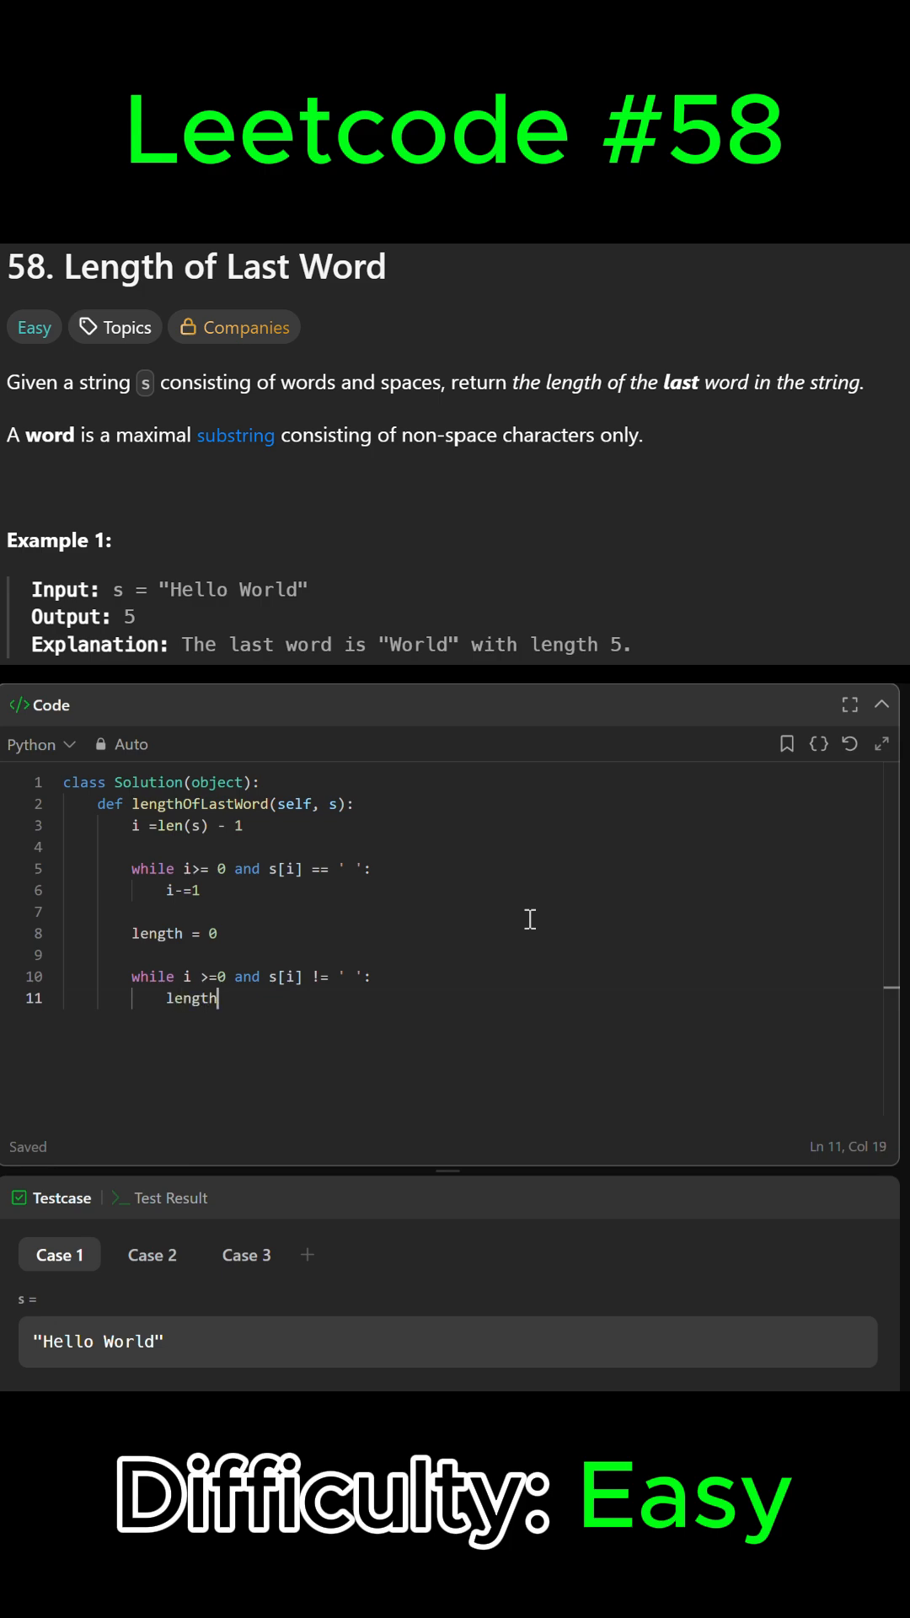
pyautogui.write('+=1')
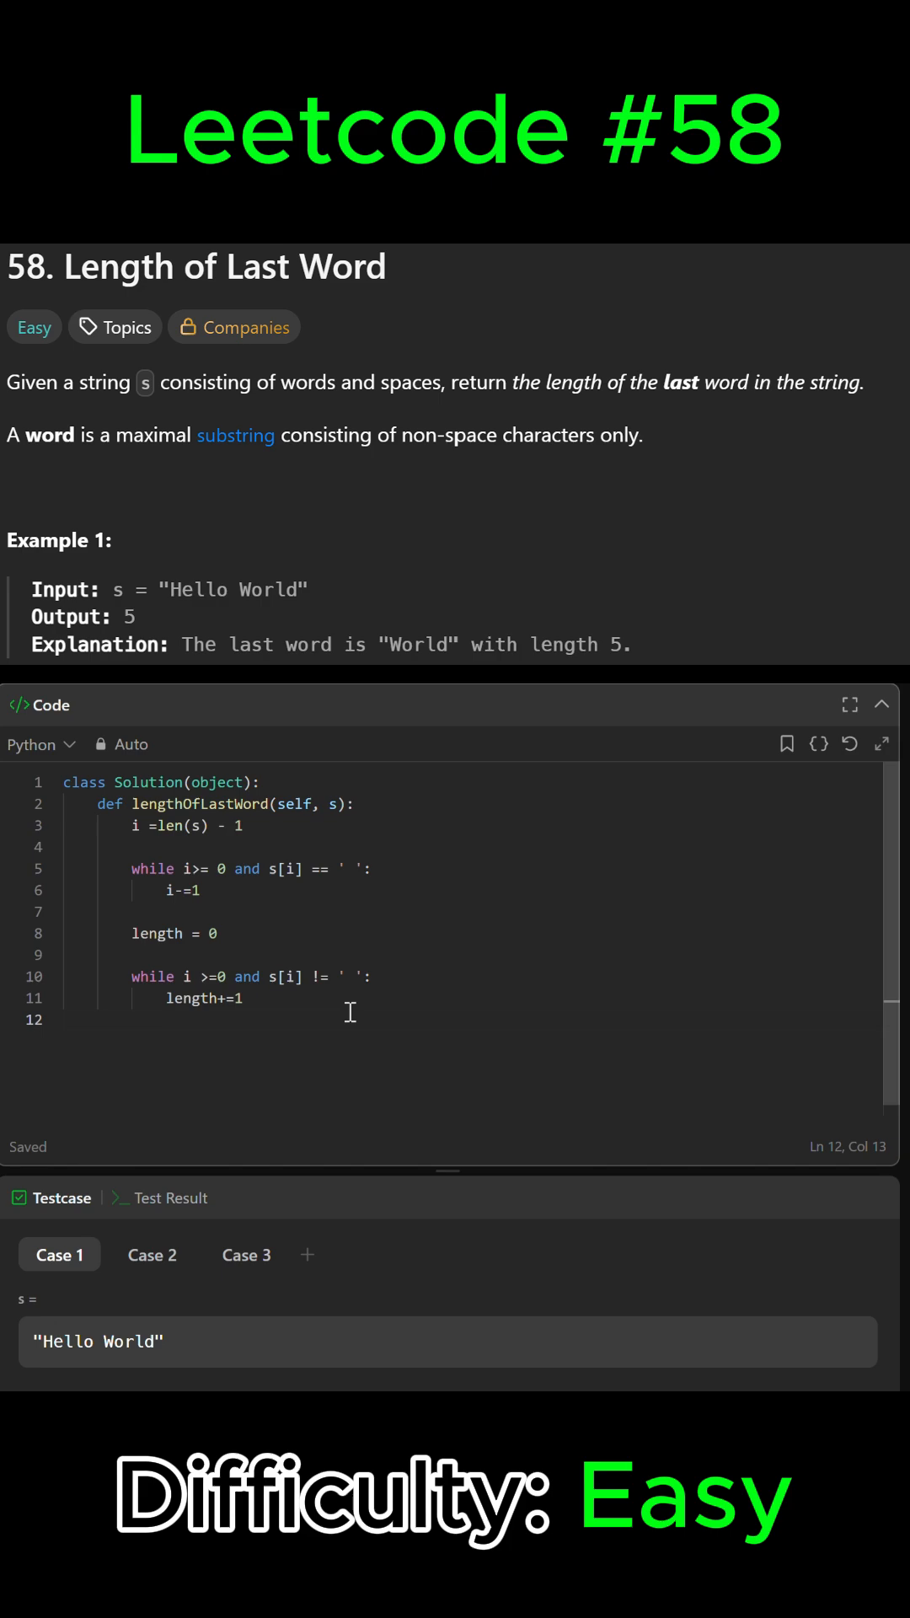
pyautogui.moveTo(296, 1114)
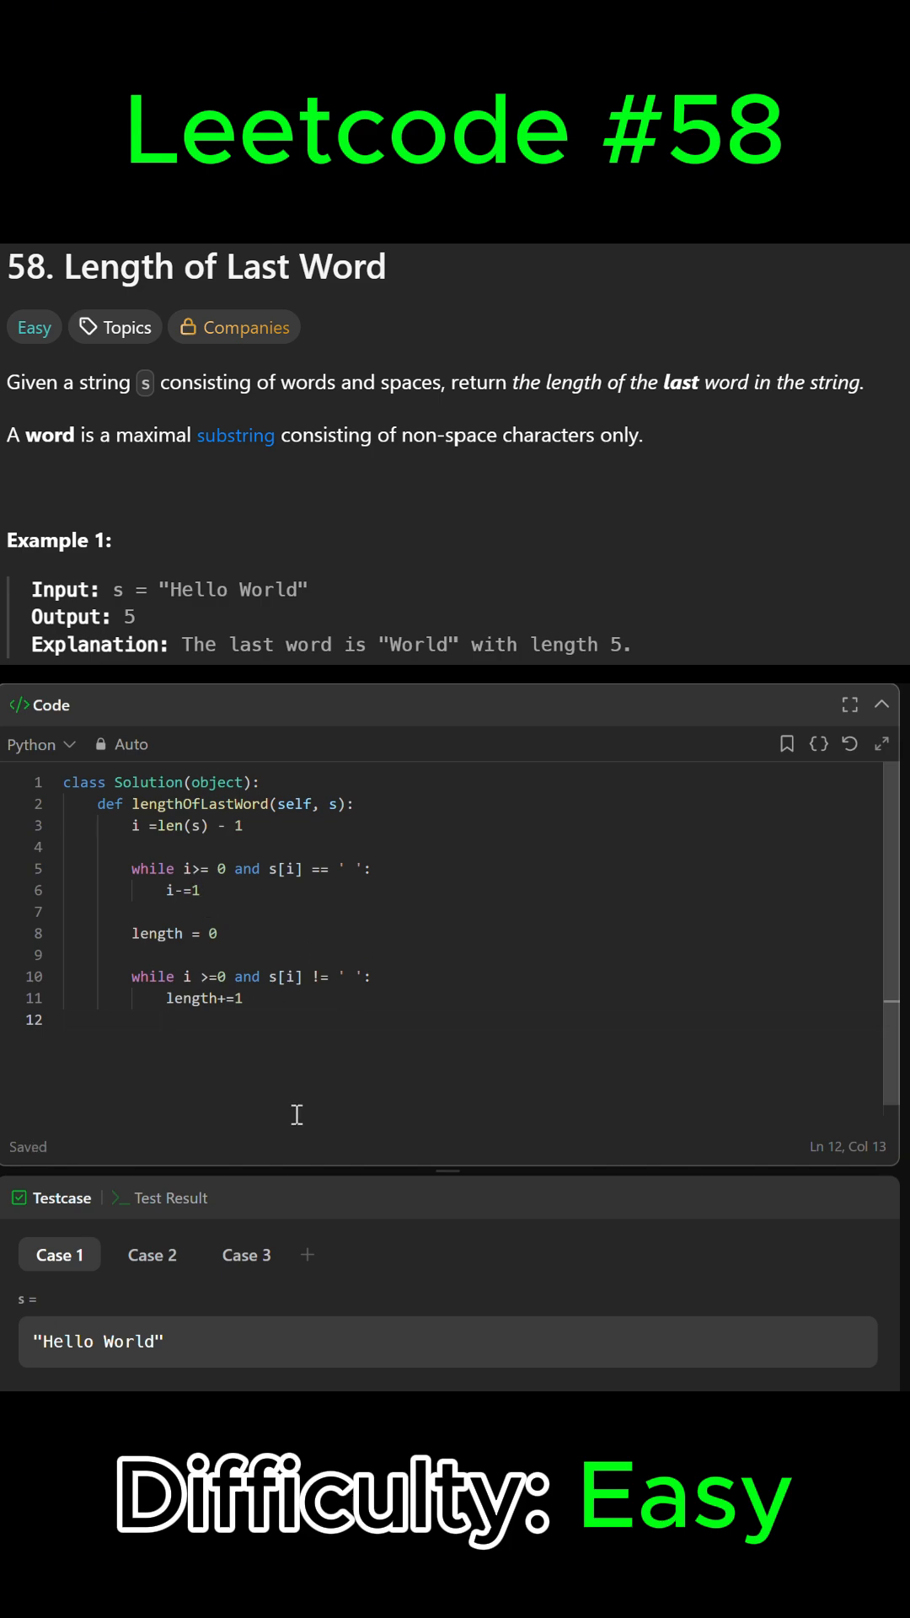
# - Add `i -= 1` inside the counting loop and end the method with `return length`
pyautogui.write('i -')
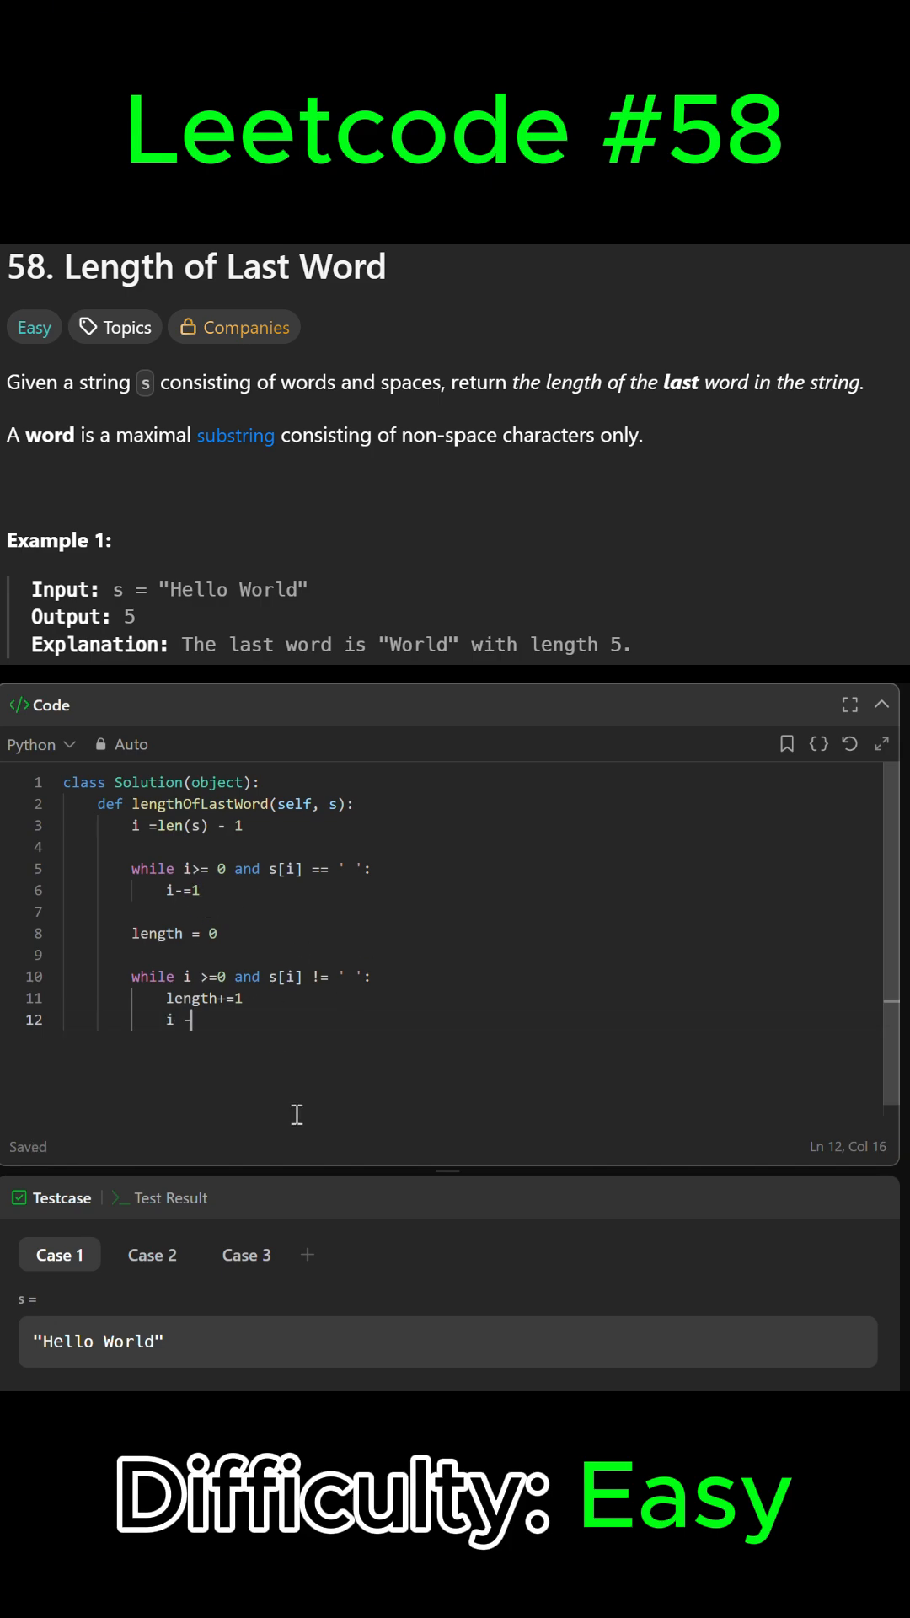
pyautogui.write('-= 1')
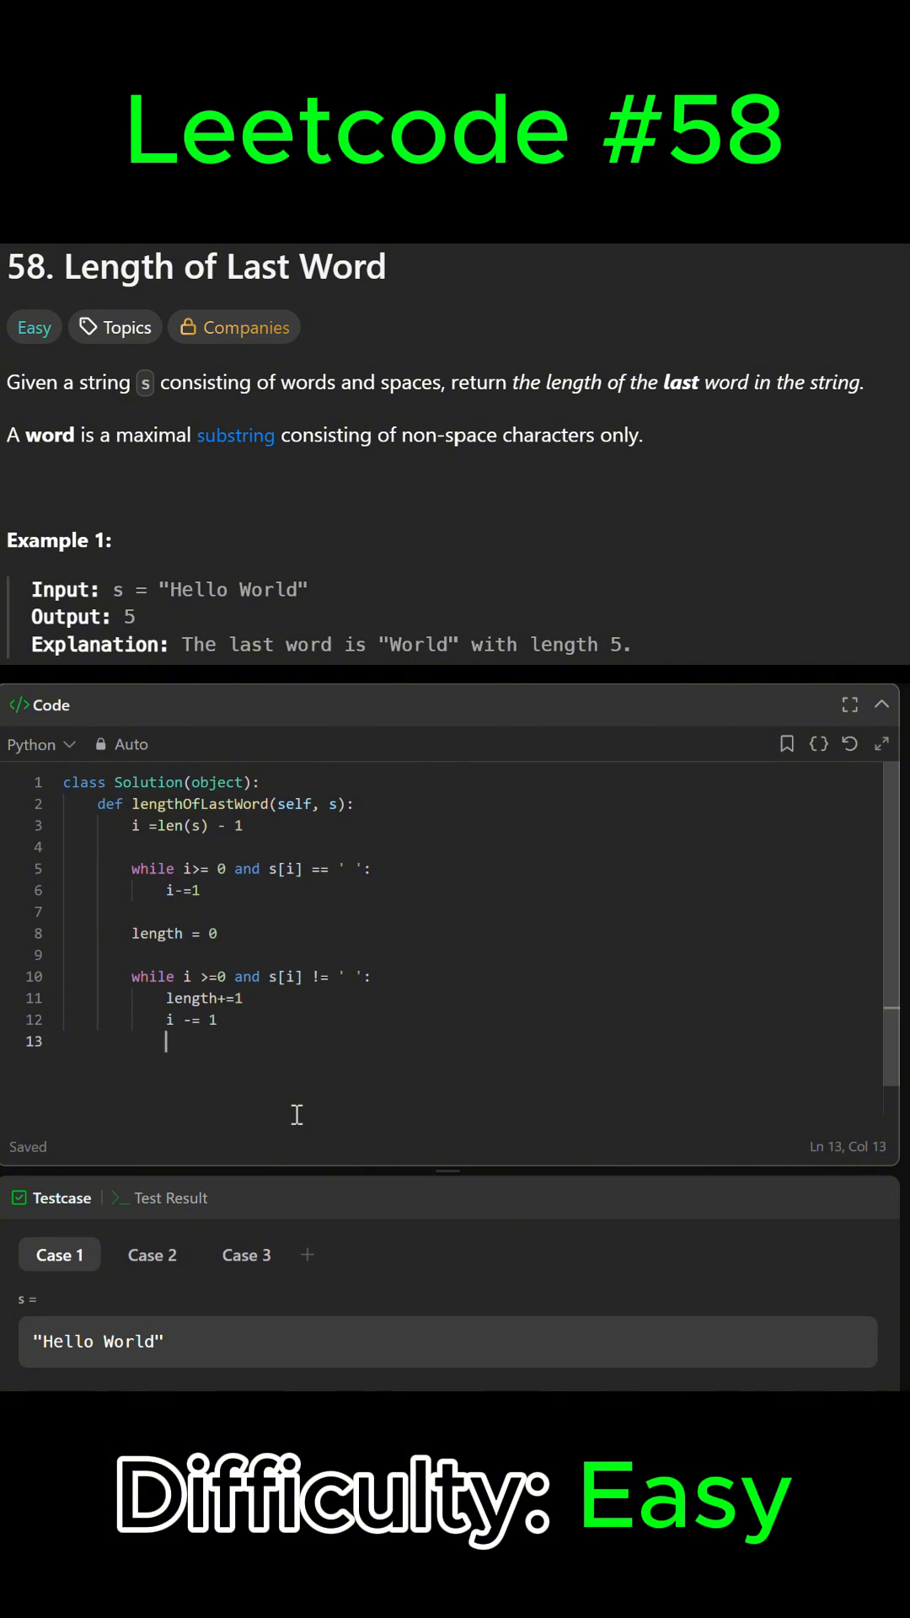
pyautogui.write('return')
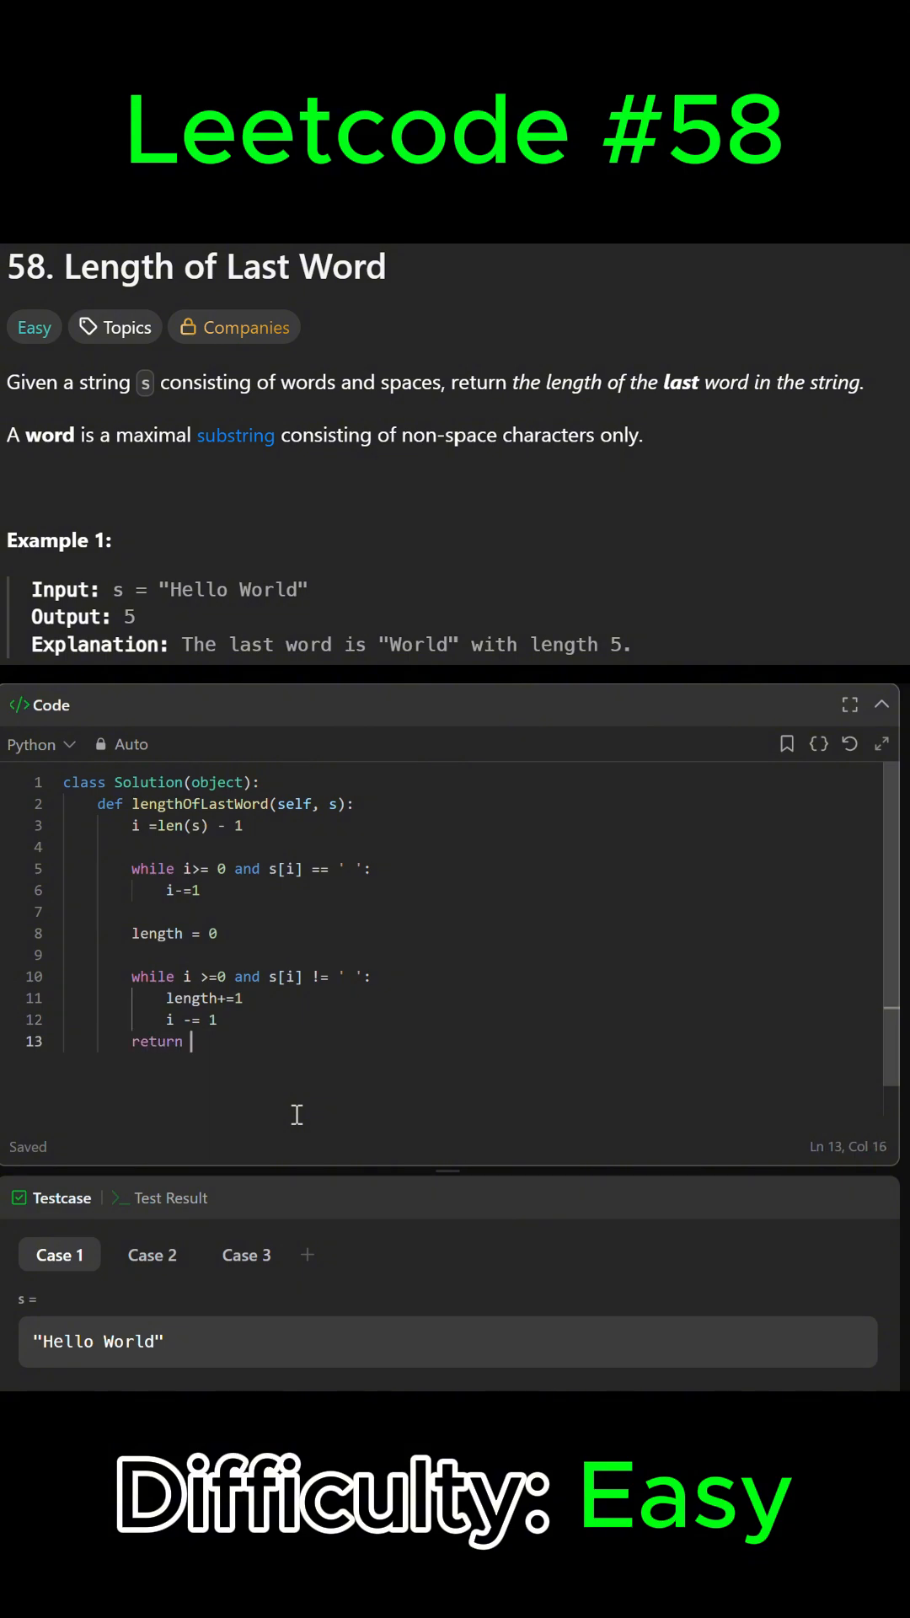
pyautogui.write('l')
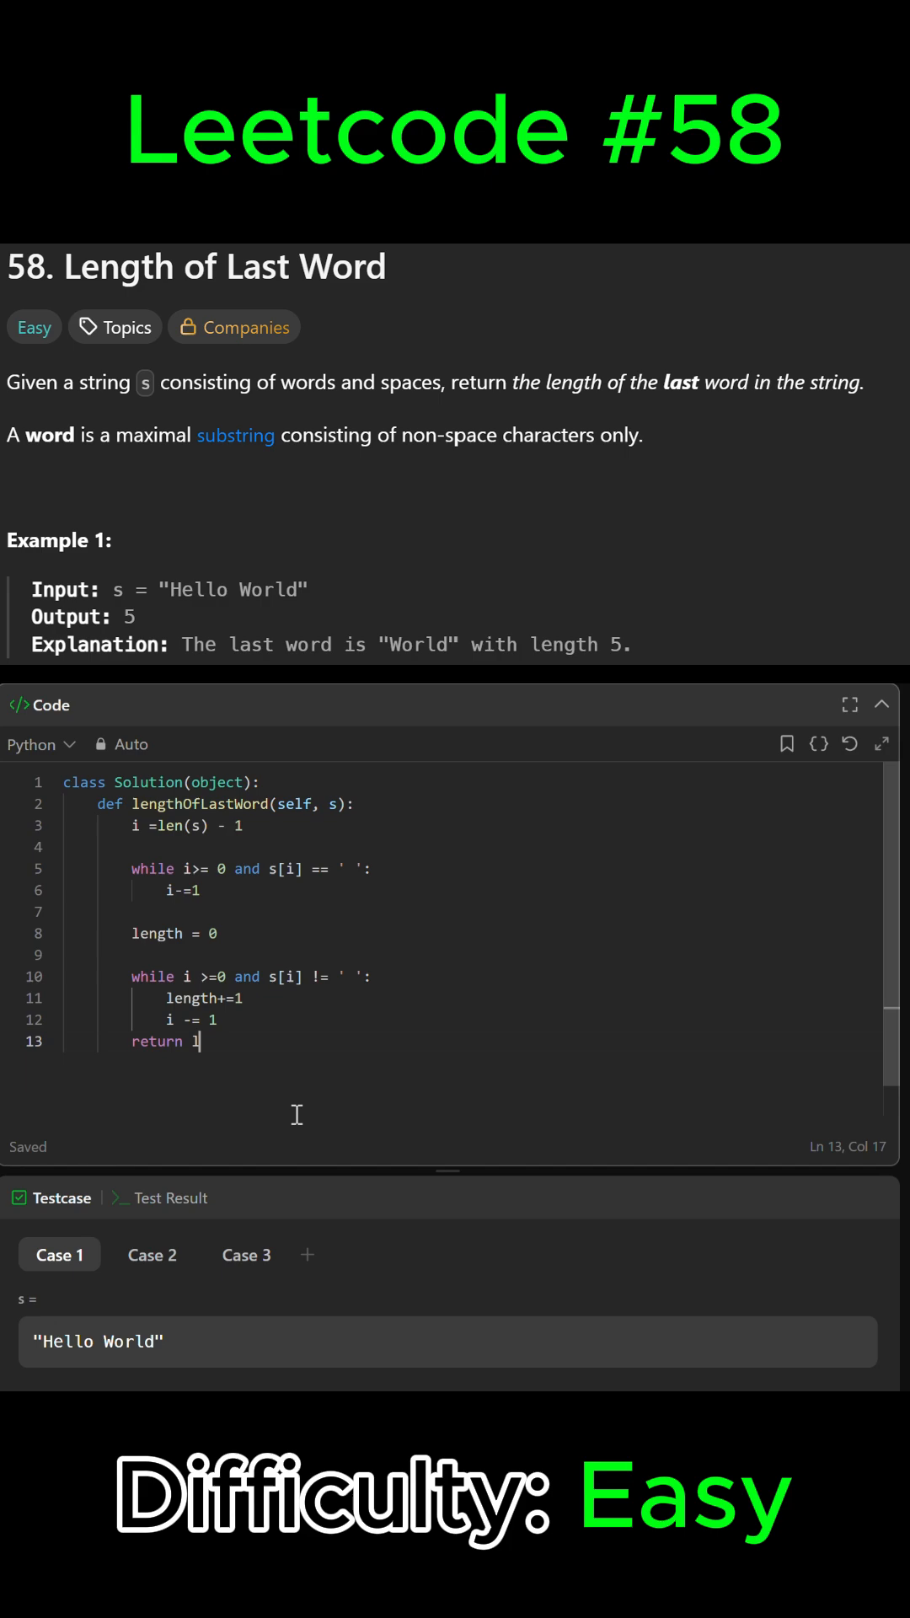
pyautogui.write('ength')
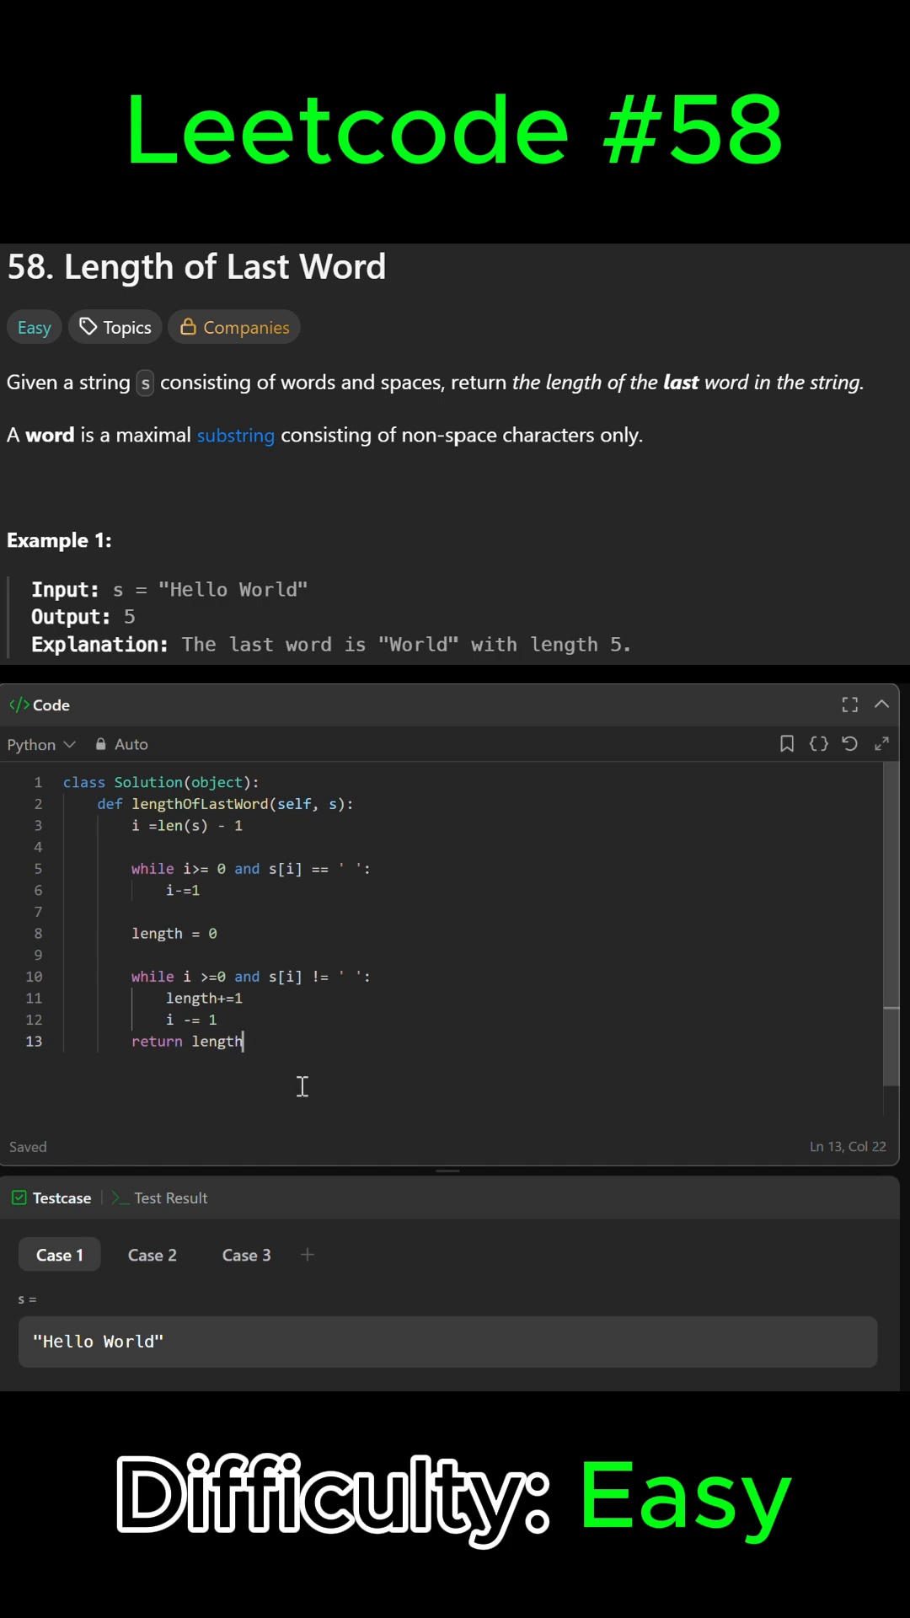
pyautogui.moveTo(481, 1171)
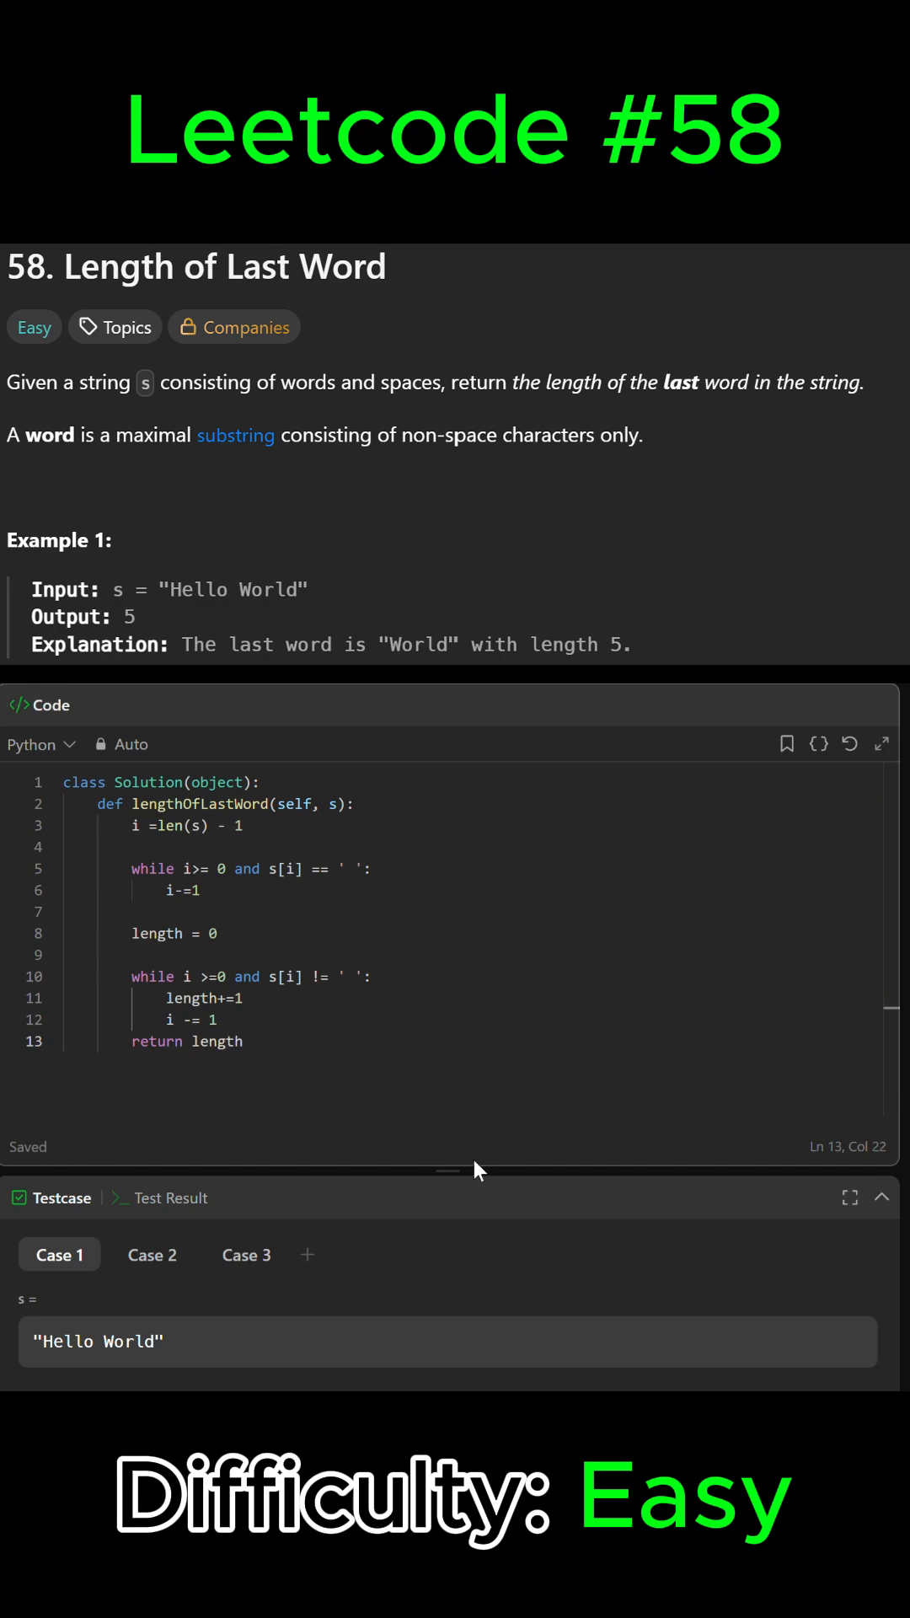